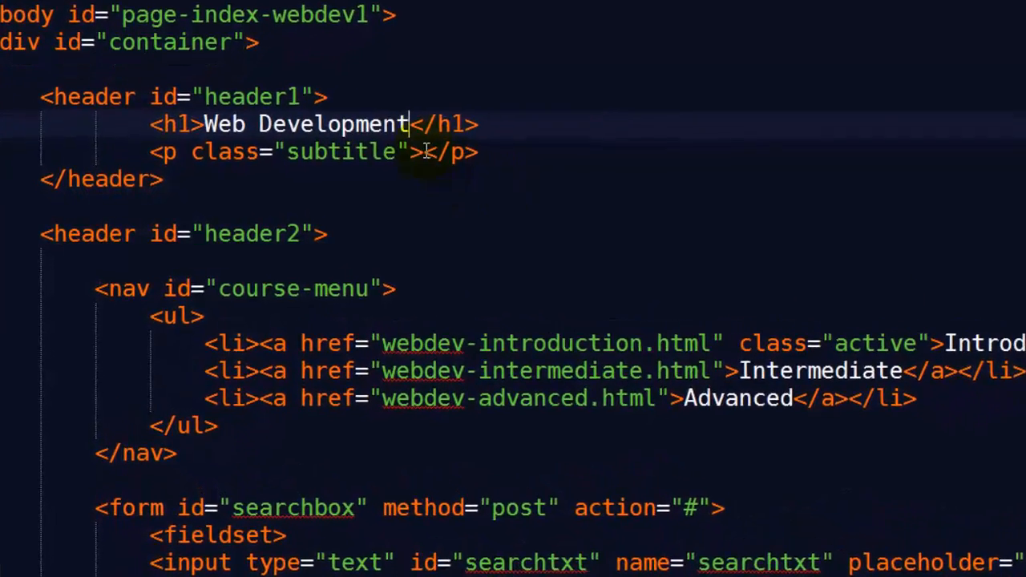
# Type the subtitle text 'Six Minutes. Smar' into the empty subtitle paragraph.
pyautogui.write('Six Minutes. Smar')
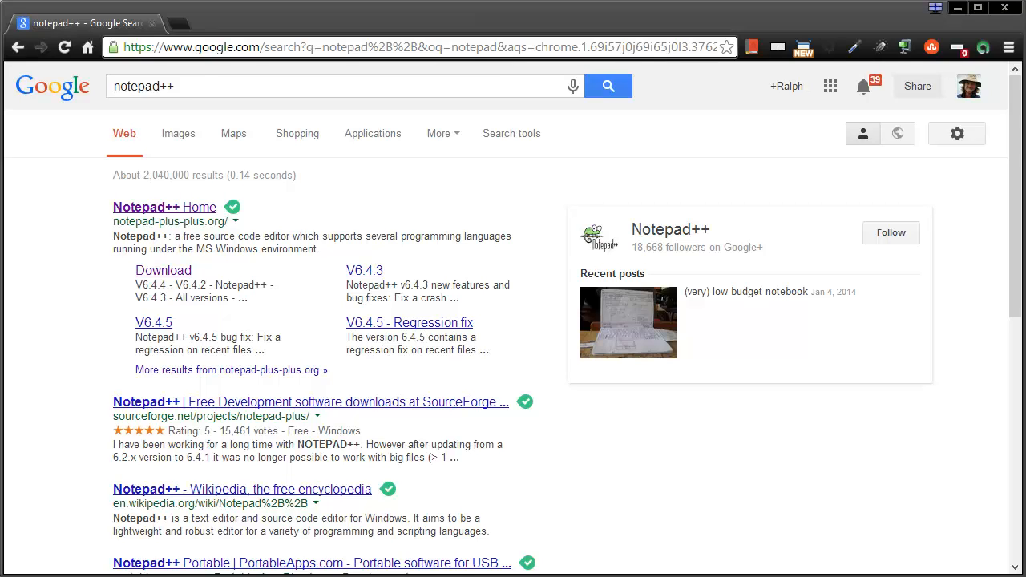
pyautogui.moveTo(278, 121)
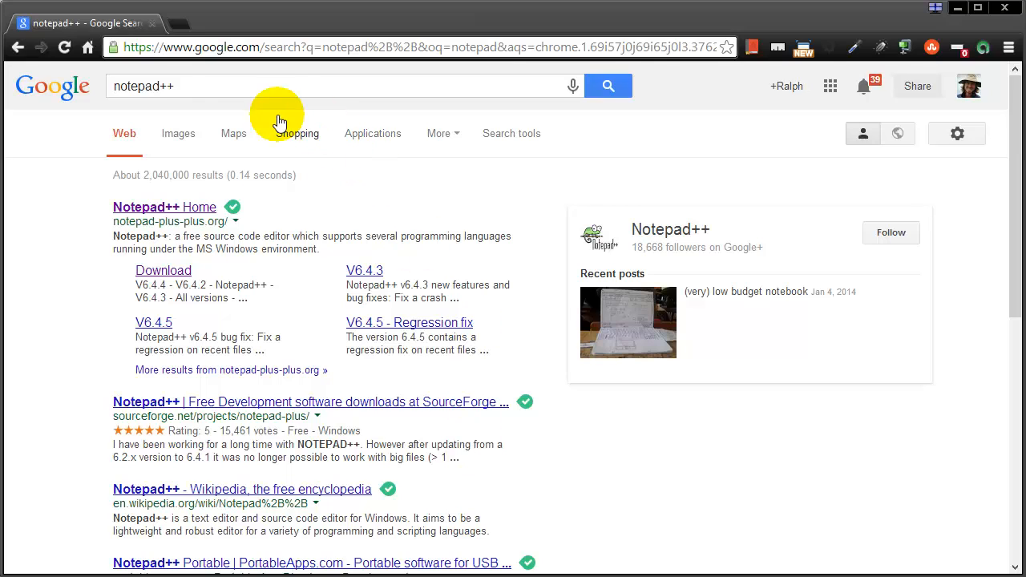
pyautogui.moveTo(158, 102)
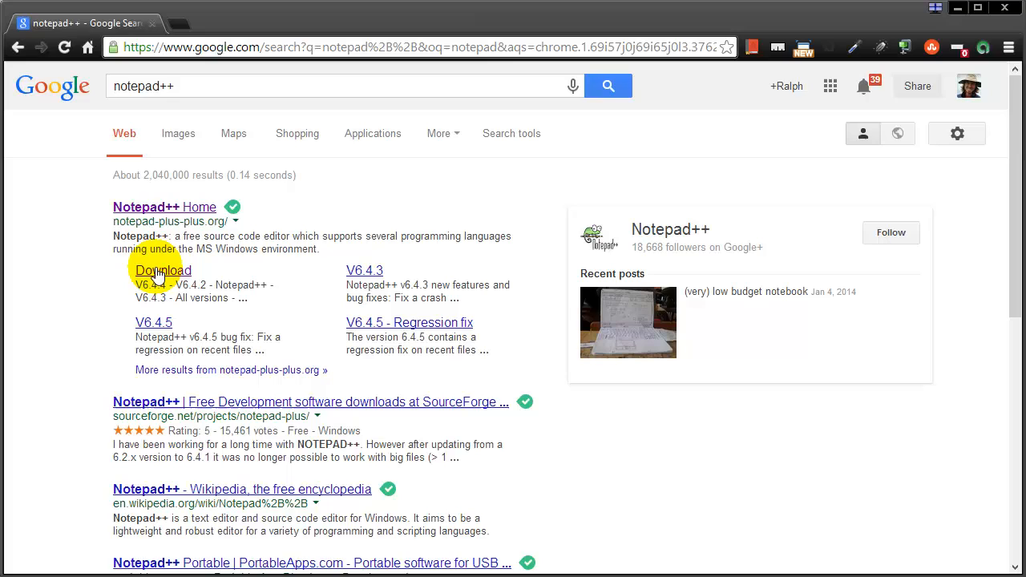
pyautogui.moveTo(162, 277)
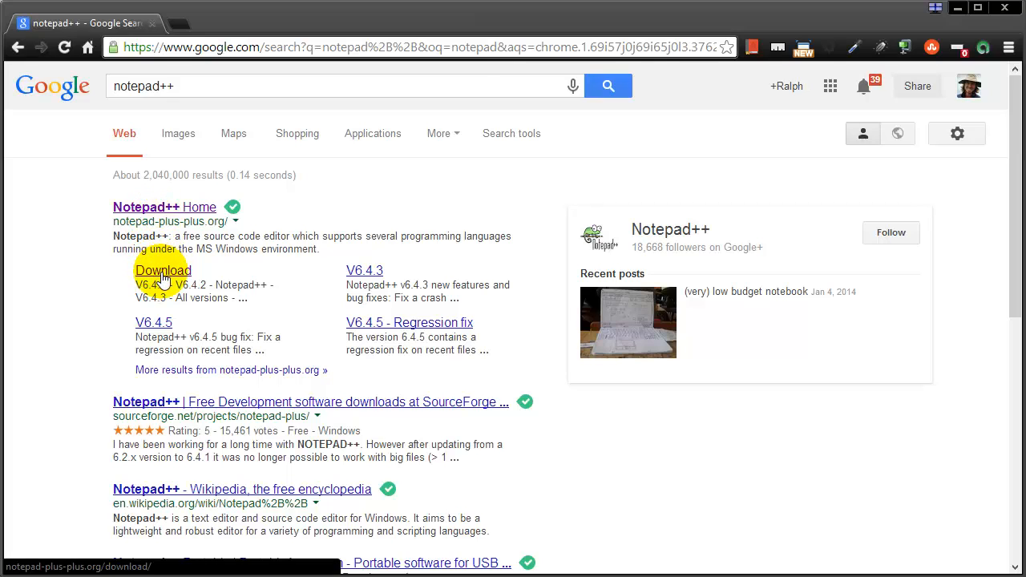
# Follow the Download sitelink under the Notepad++ Home search result.
pyautogui.click(162, 270)
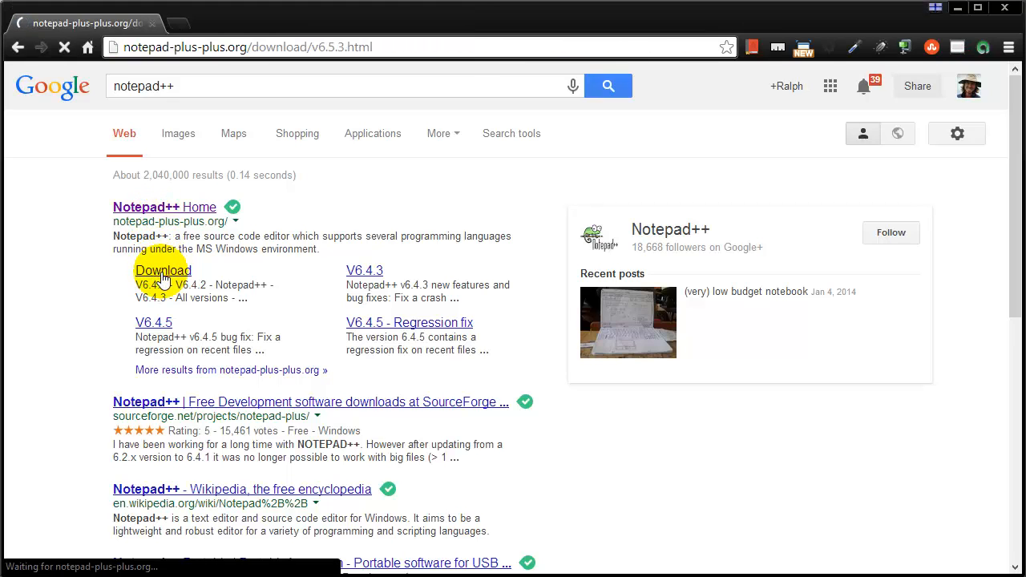
# Download npp.6.5.3.Installer.exe from the Notepad++ download page.
pyautogui.click(162, 270)
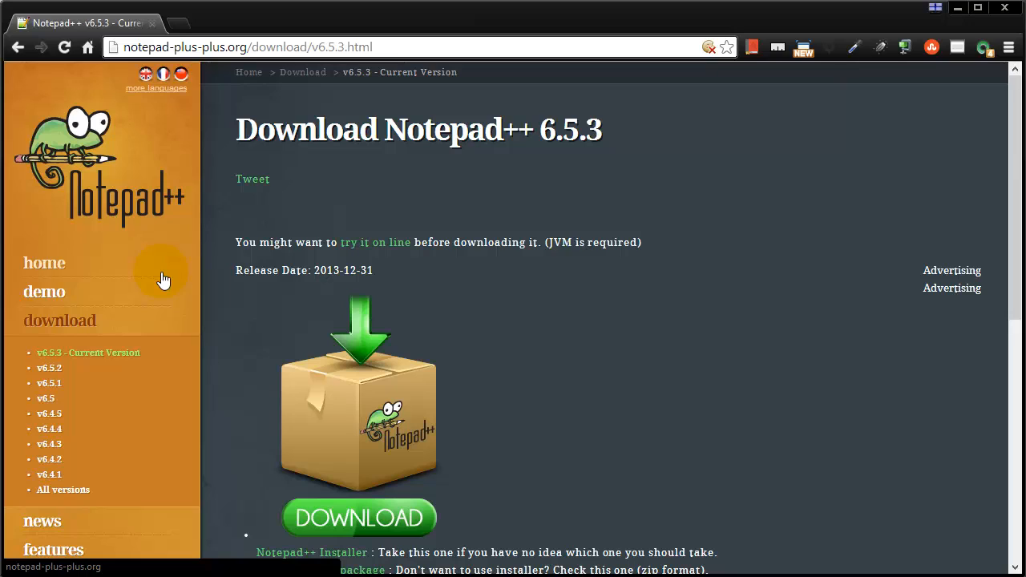
pyautogui.moveTo(268, 244)
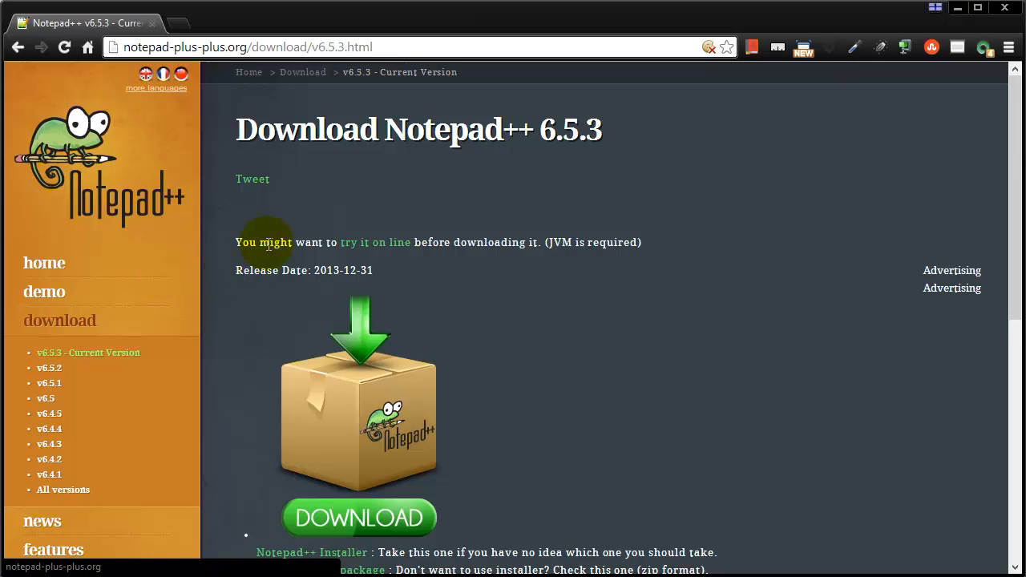
pyautogui.moveTo(301, 192)
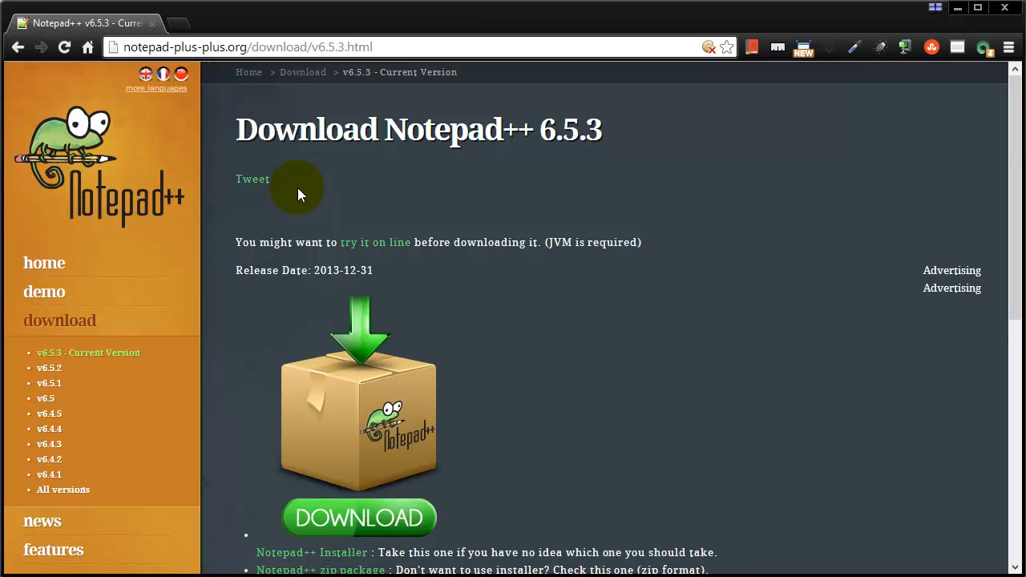
pyautogui.moveTo(87, 352)
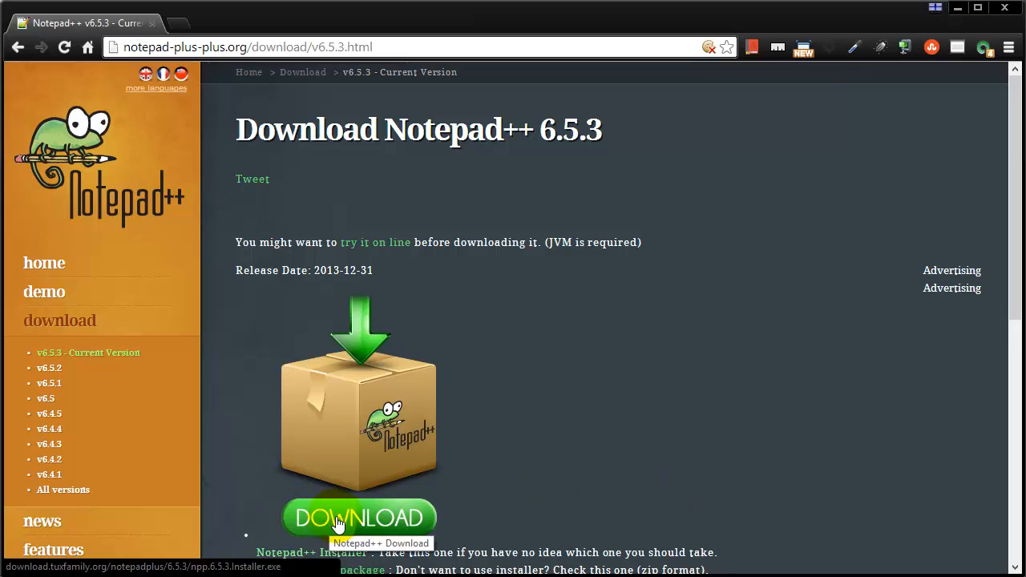
pyautogui.click(359, 517)
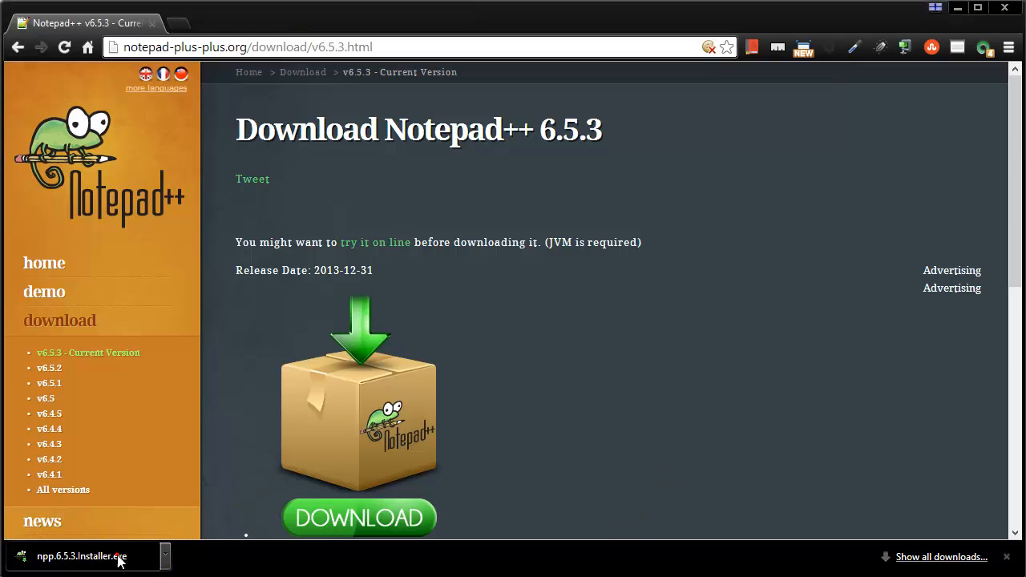
# Install Notepad++ 6.5.3 with default folder, components and a desktop shortcut, then finish.
pyautogui.click(80, 556)
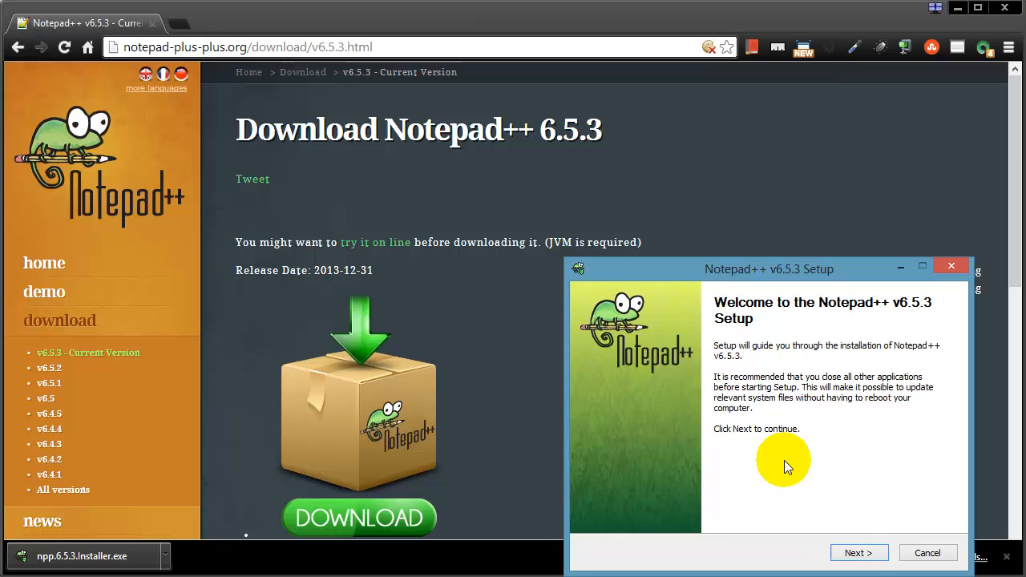
pyautogui.click(858, 553)
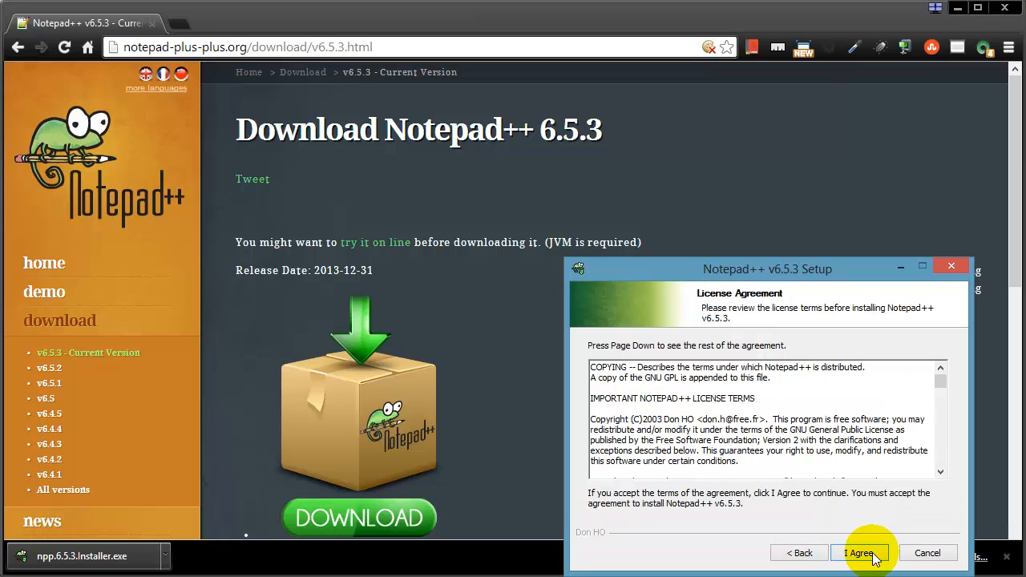
pyautogui.click(858, 553)
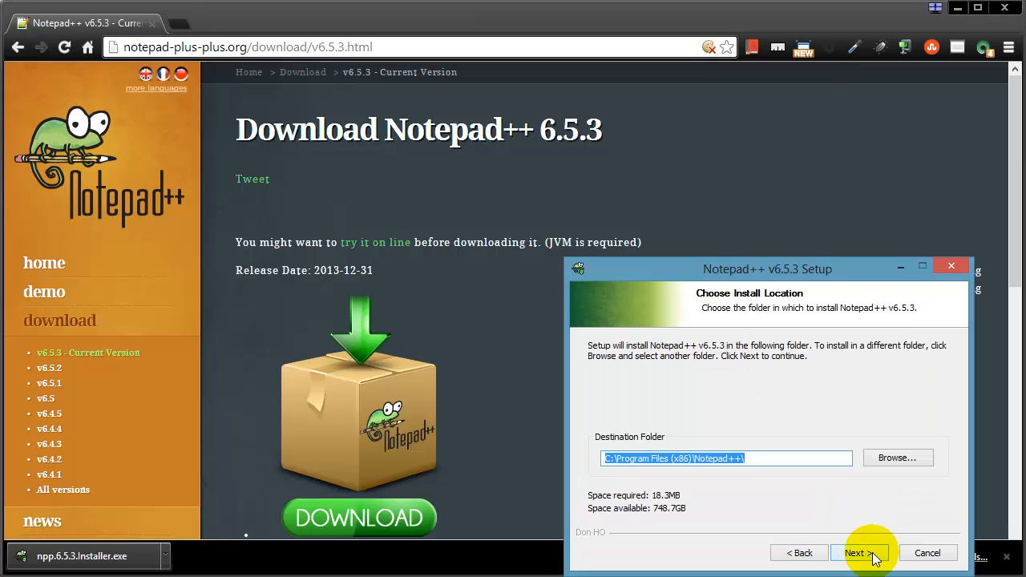
pyautogui.click(856, 552)
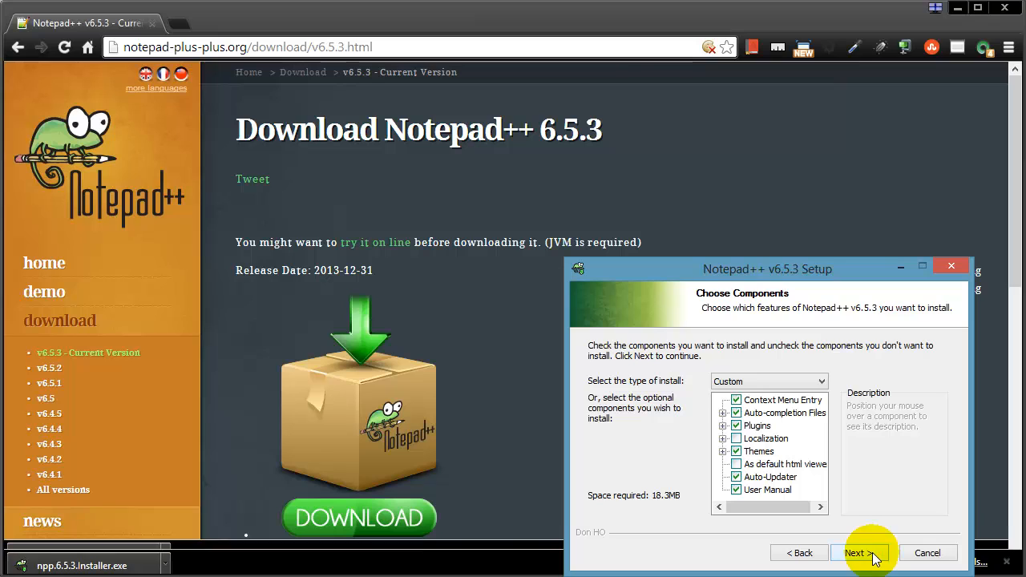
pyautogui.click(858, 552)
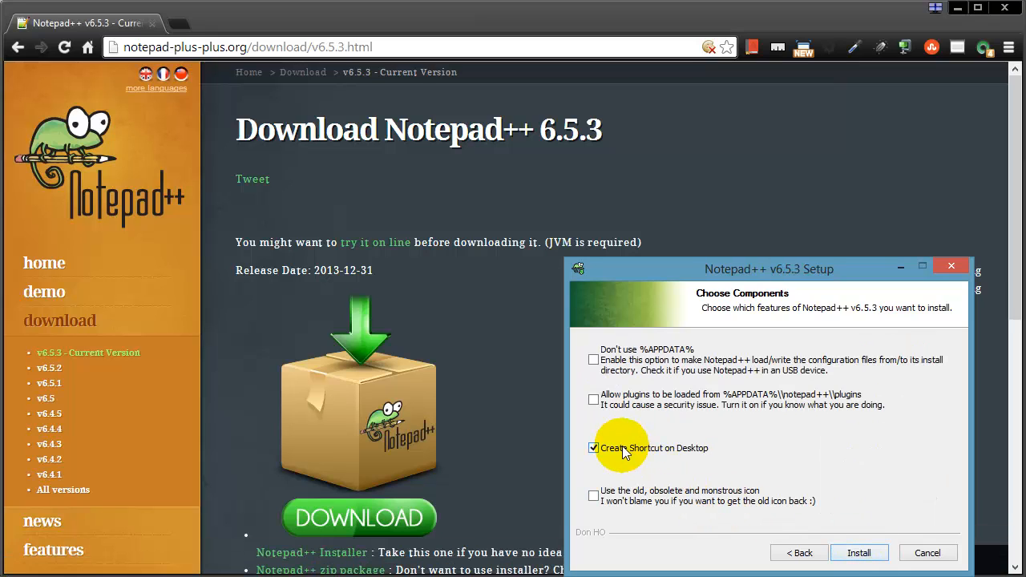
pyautogui.click(858, 552)
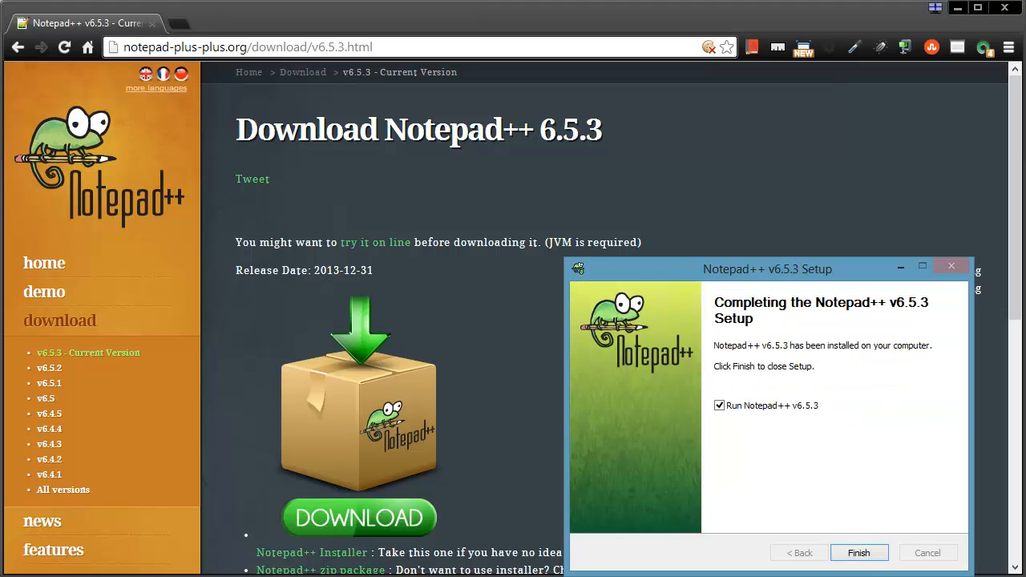
pyautogui.click(858, 553)
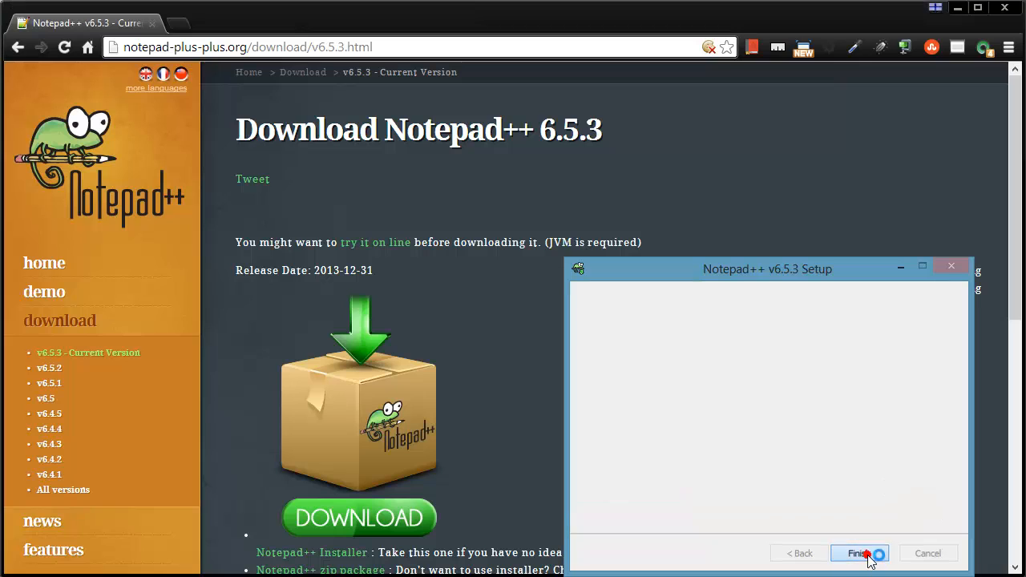
# Let Notepad++ 6.5.3 launch, displaying its change.log.
pyautogui.click(859, 553)
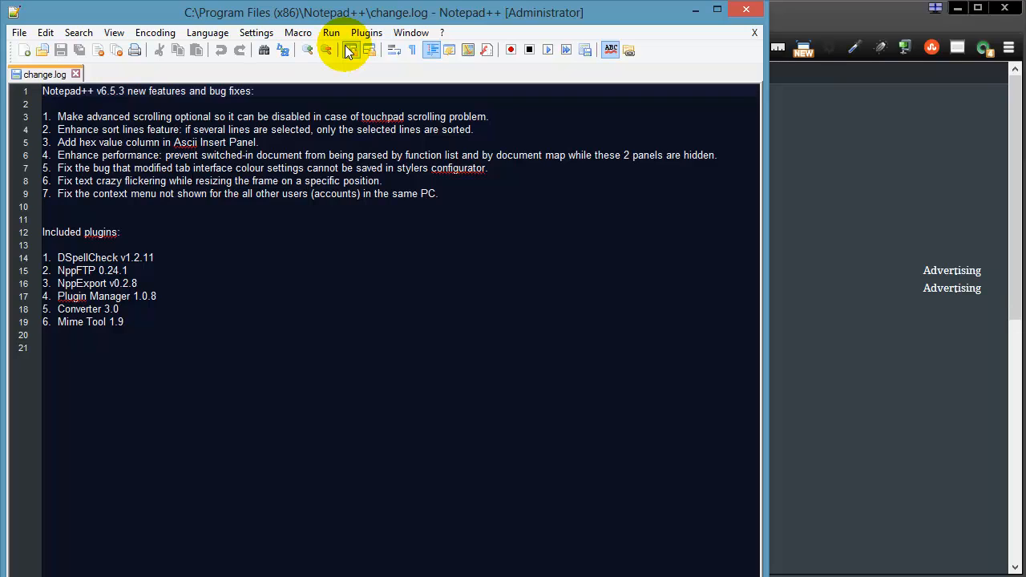
pyautogui.moveTo(717, 48)
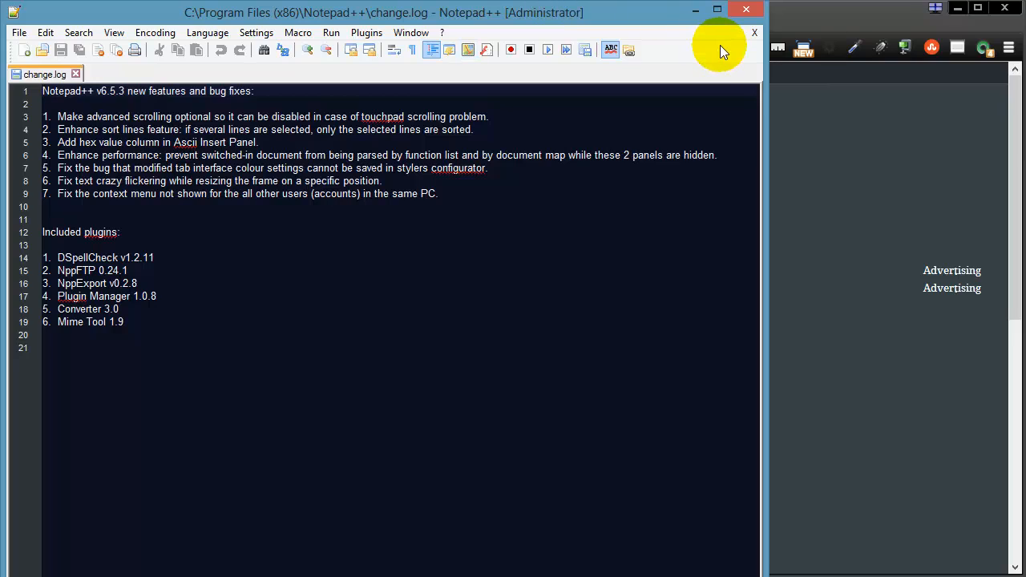
pyautogui.moveTo(248, 88)
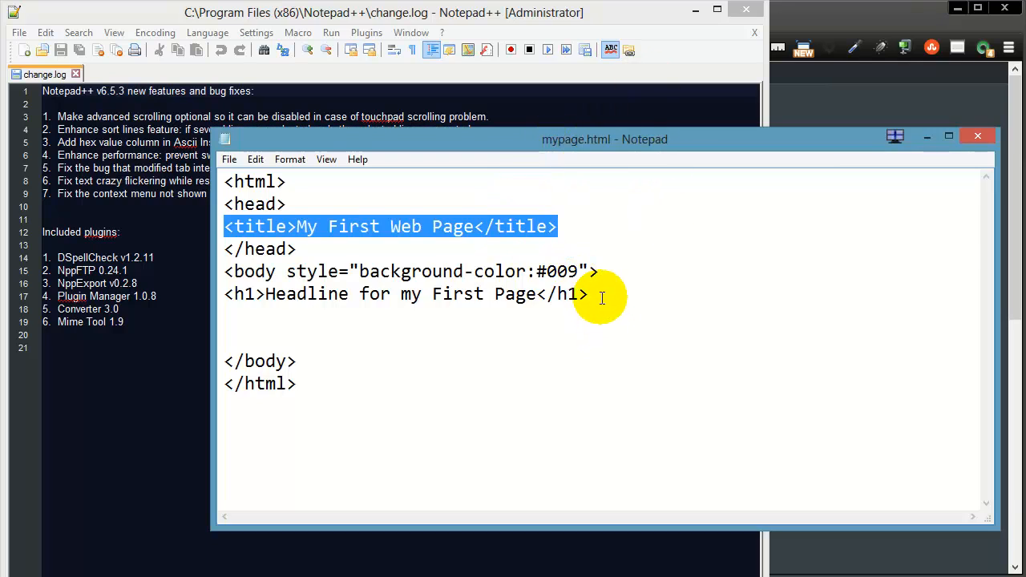
# Deselect the title line and move the mypage.html Notepad window lower and right.
pyautogui.click(325, 226)
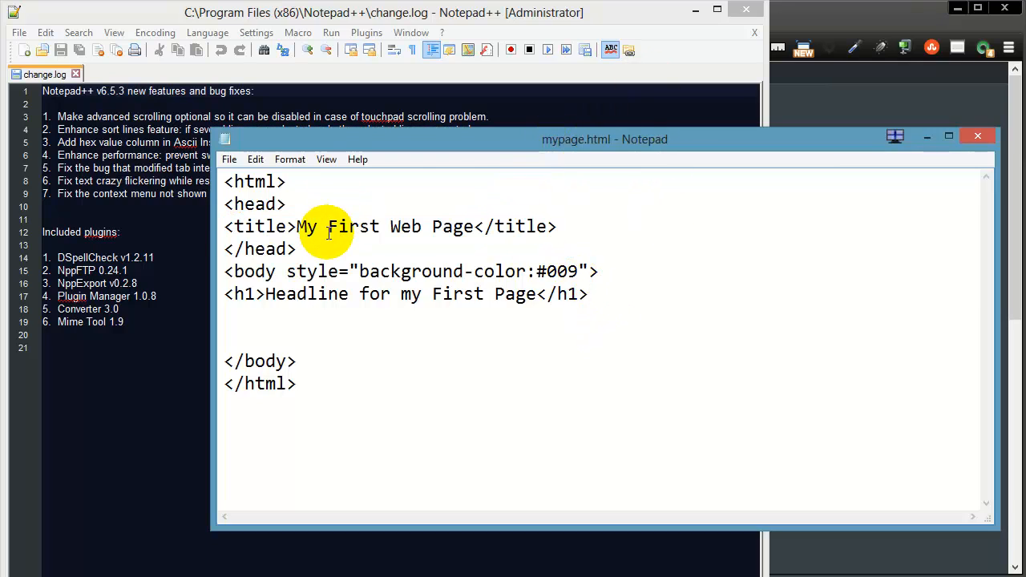
pyautogui.moveTo(604, 139); pyautogui.dragTo(604, 150)
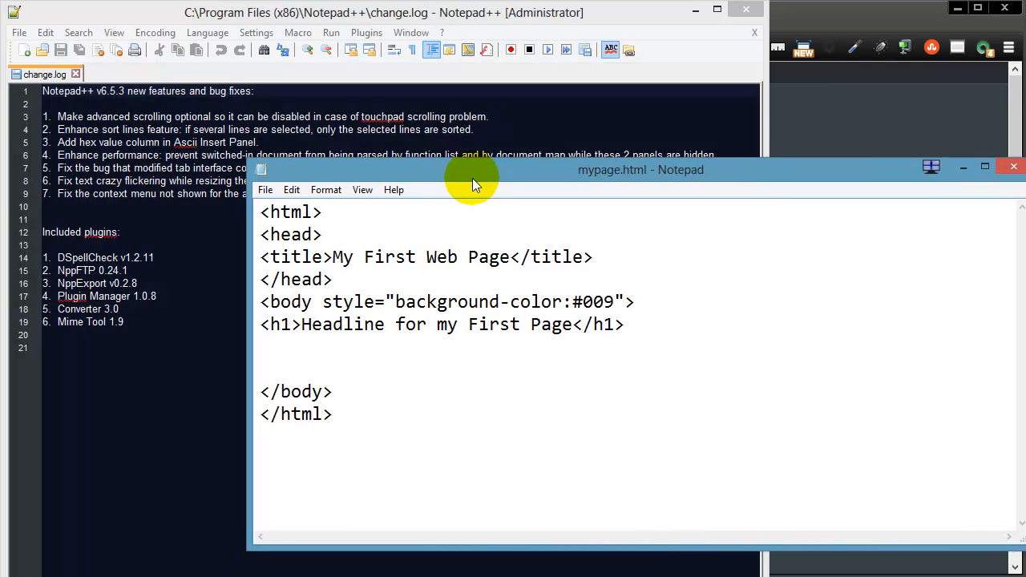
pyautogui.click(357, 279)
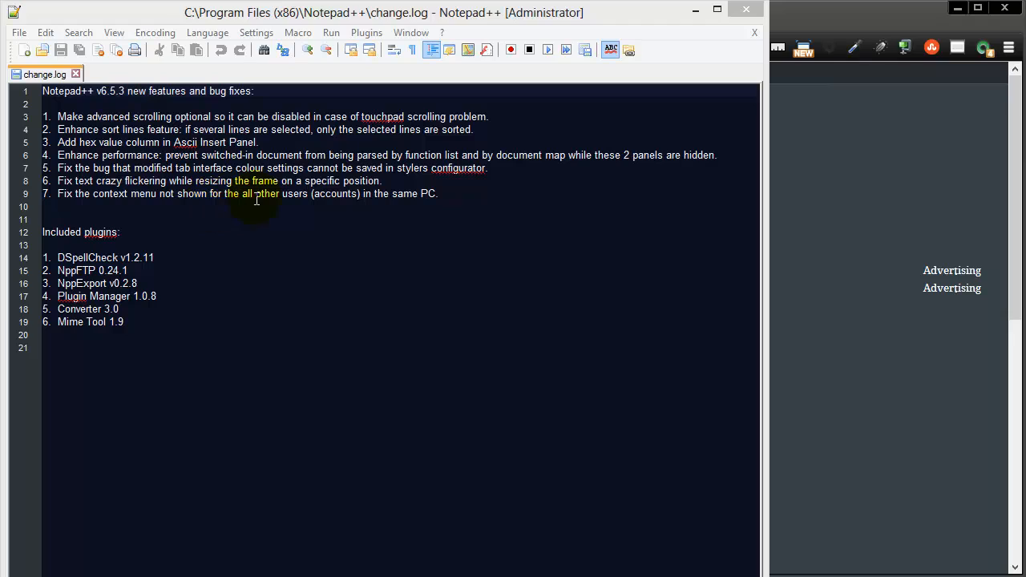
# Restore down the maximized Notepad++ change log window.
pyautogui.click(238, 50)
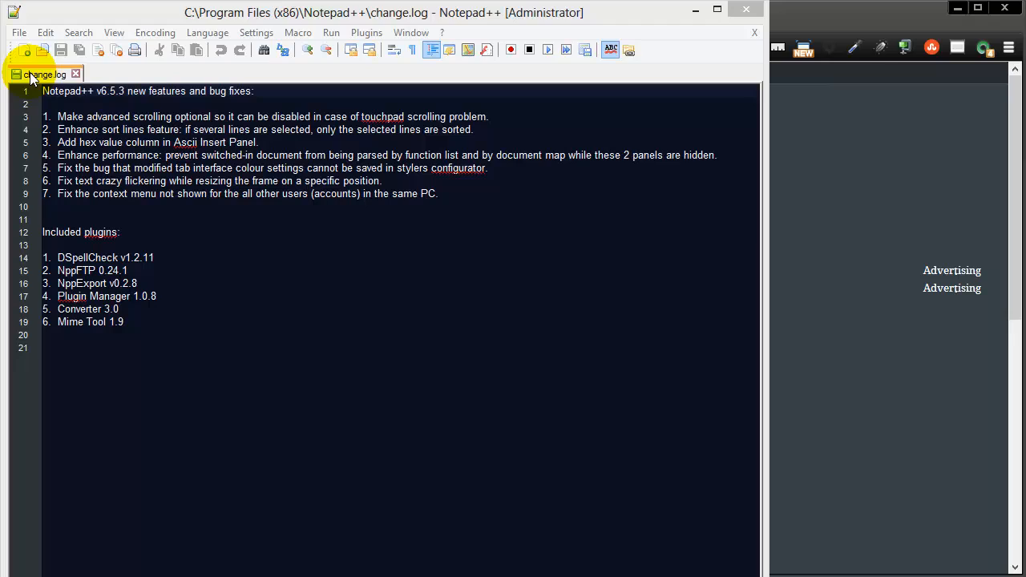
pyautogui.moveTo(103, 74)
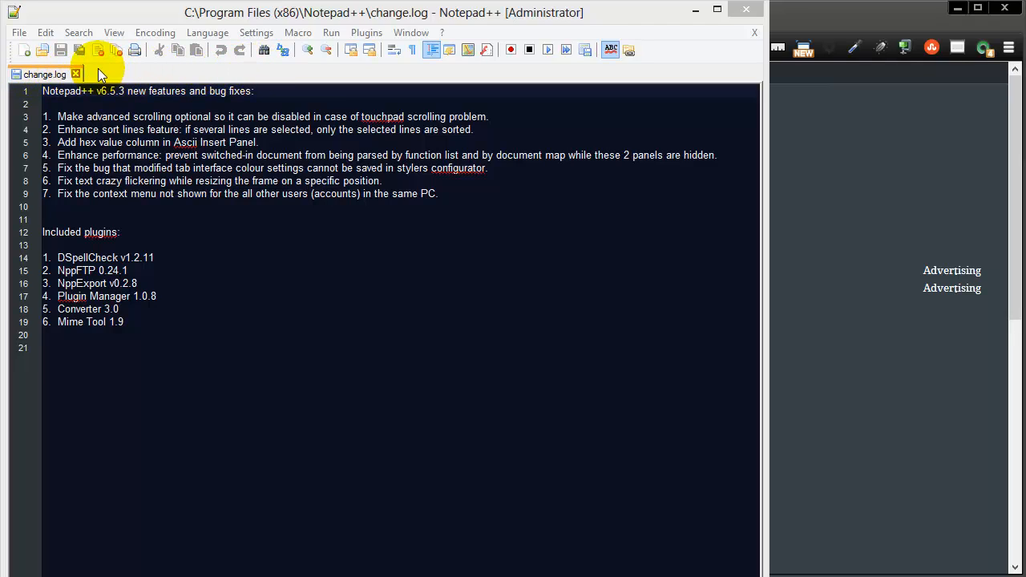
pyautogui.moveTo(112, 72)
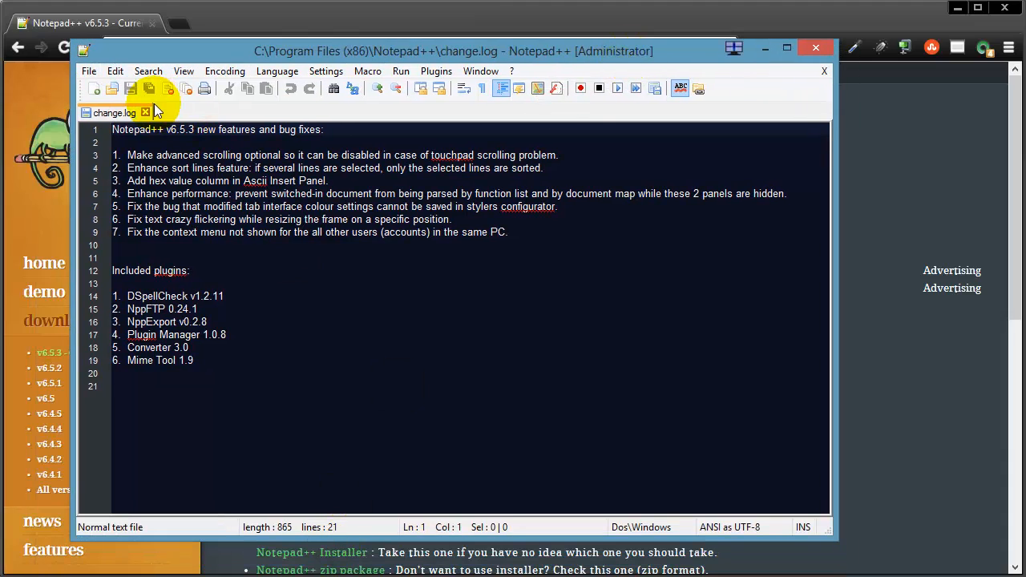
# Create a new document with HTML markup titled My Second Web Page and a headline.
pyautogui.click(93, 89)
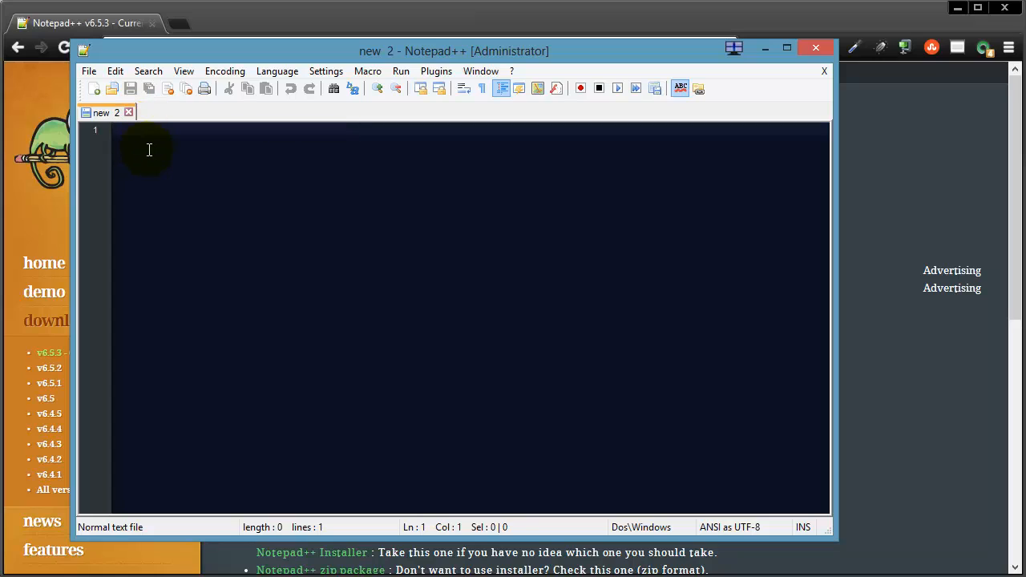
pyautogui.moveTo(172, 153)
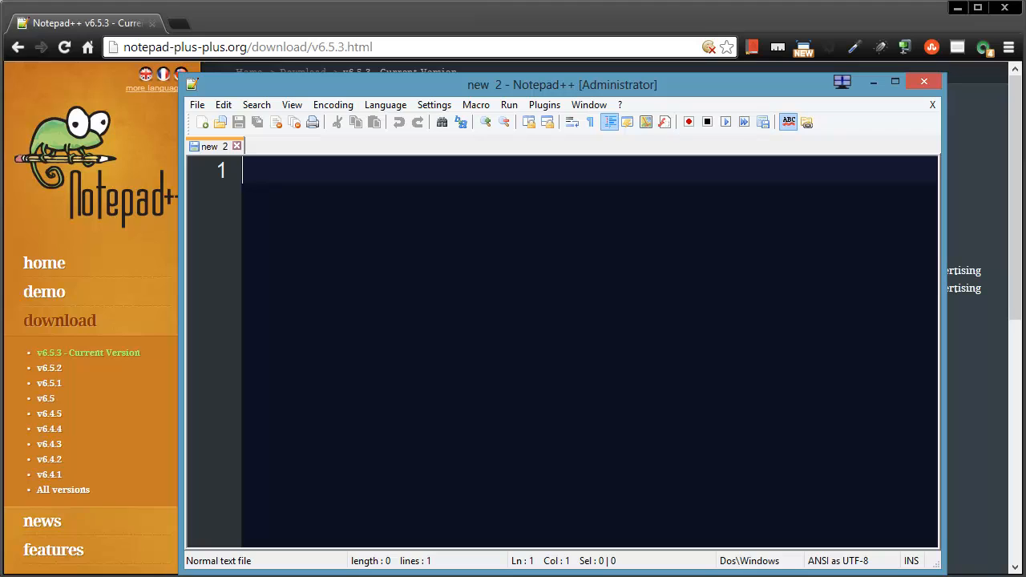
pyautogui.write('<html>')
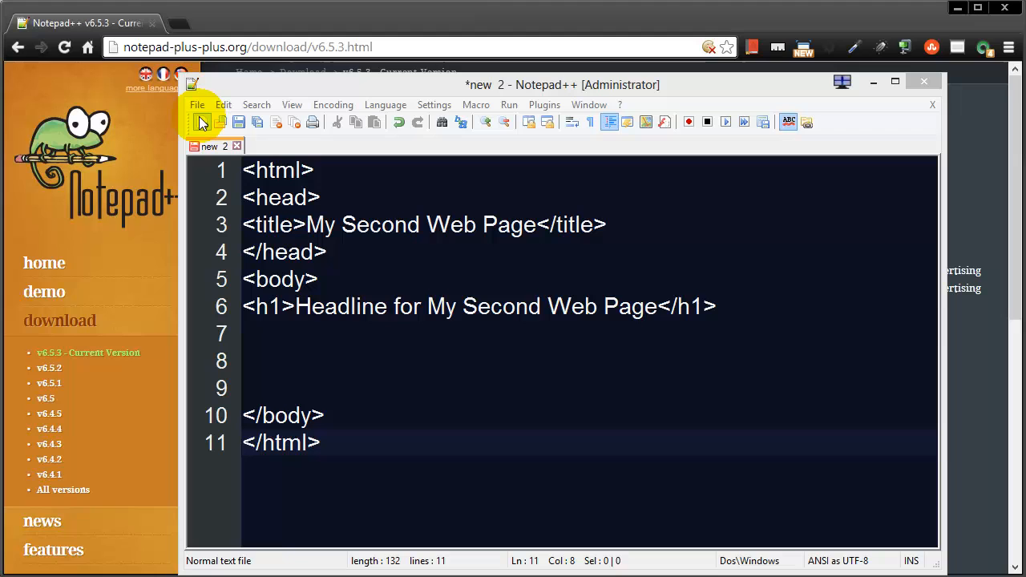
# From File > Save, create a 'web page files' folder on the Desktop.
pyautogui.click(197, 104)
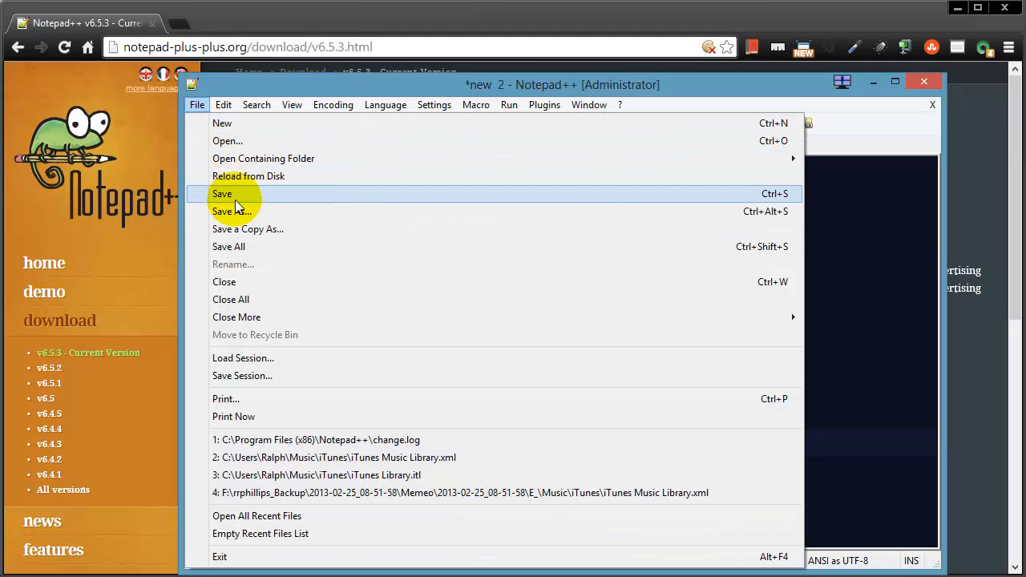
pyautogui.click(232, 211)
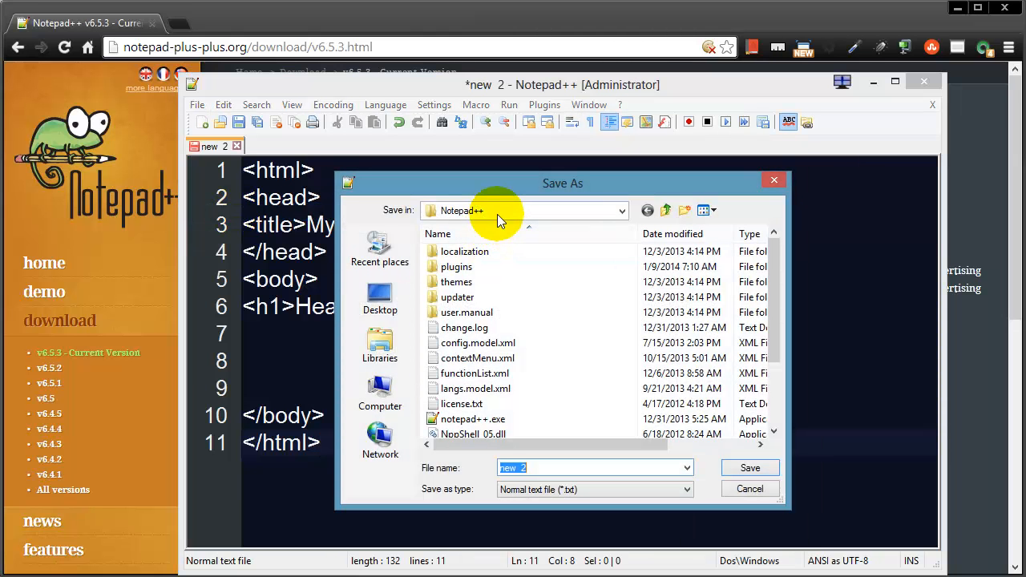
pyautogui.click(379, 296)
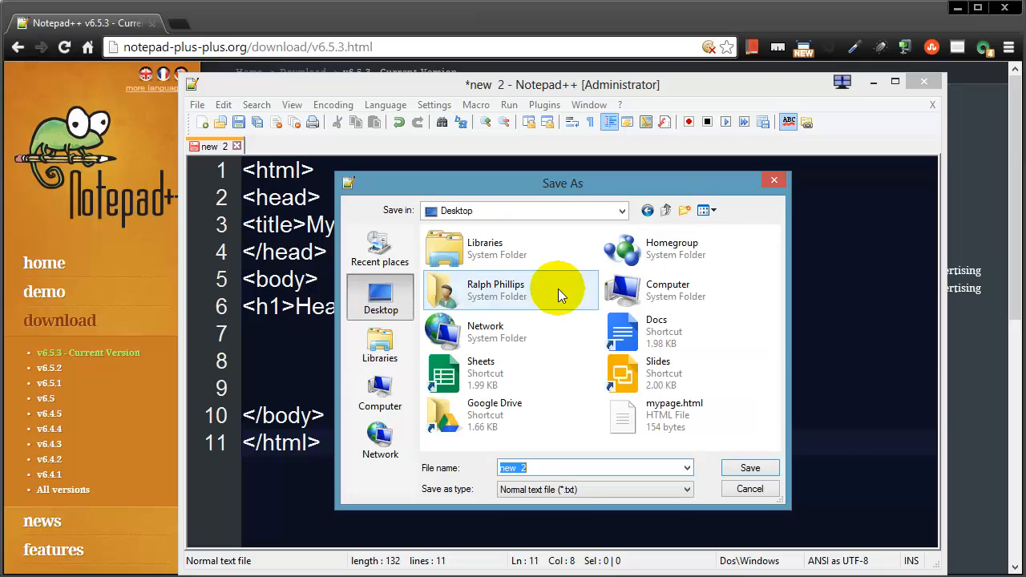
pyautogui.click(685, 209)
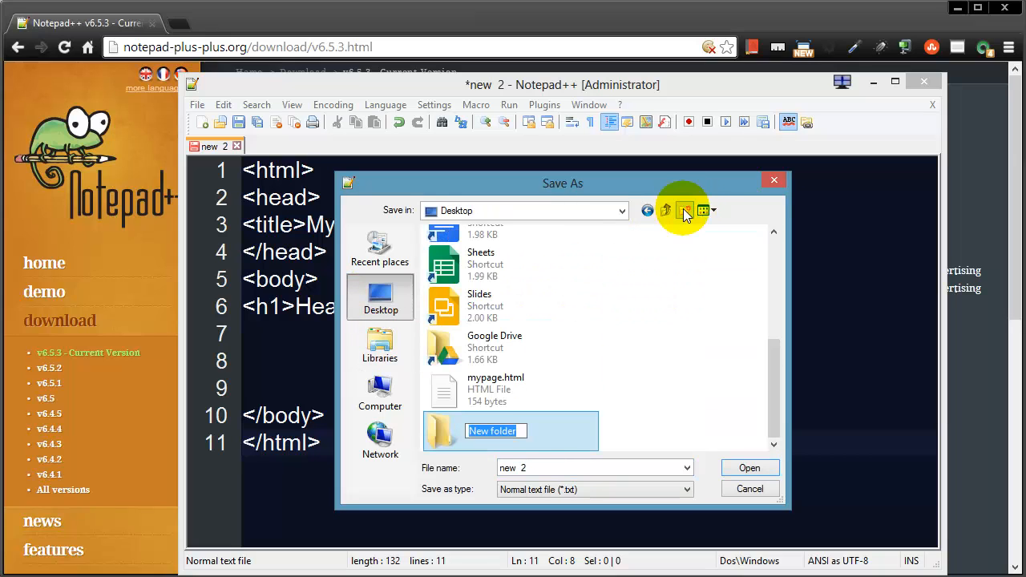
pyautogui.write('w')
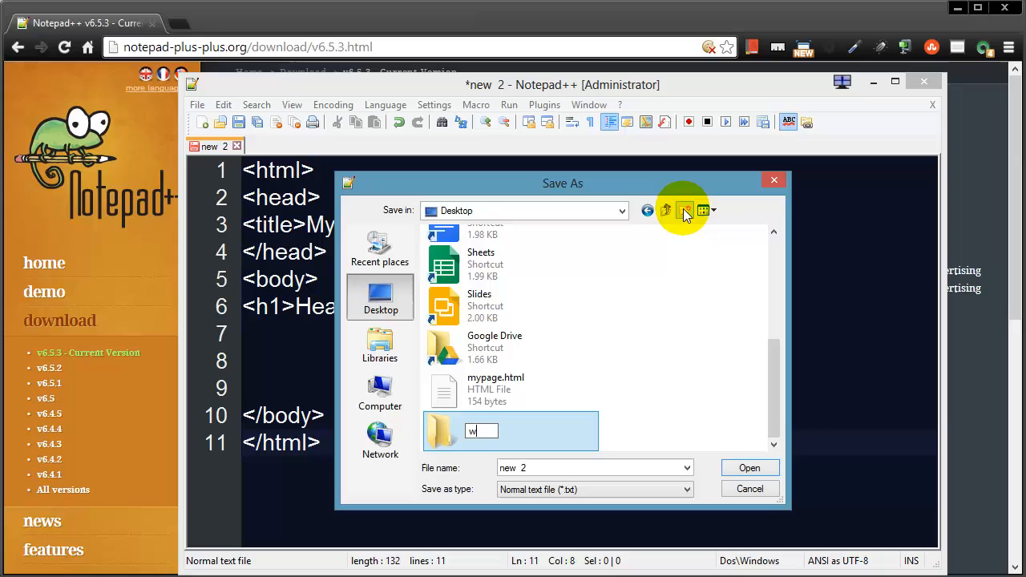
pyautogui.write('eb page files')
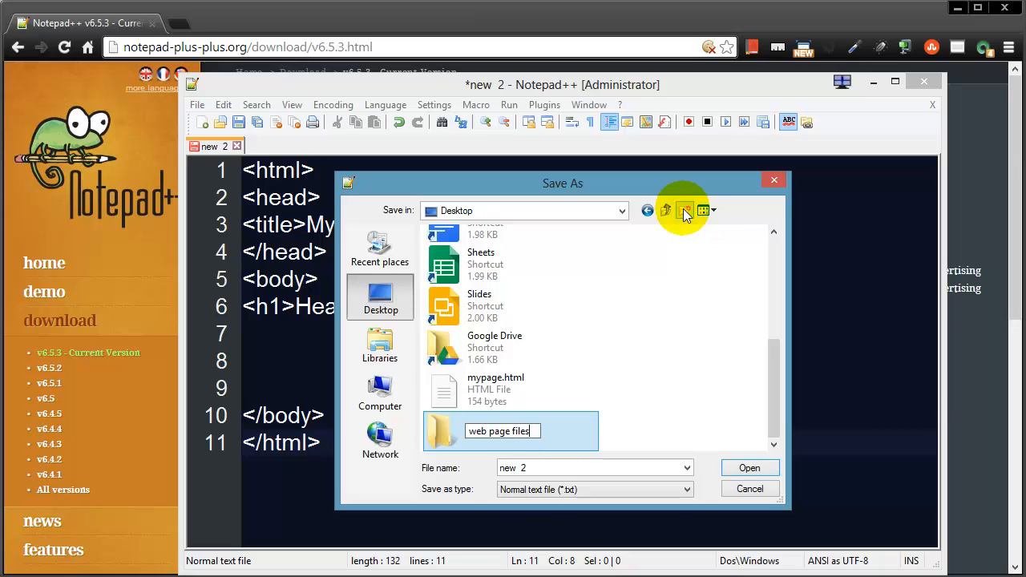
# Open the web page files folder and enter practice.html as the file name.
pyautogui.doubleClick(500, 430)
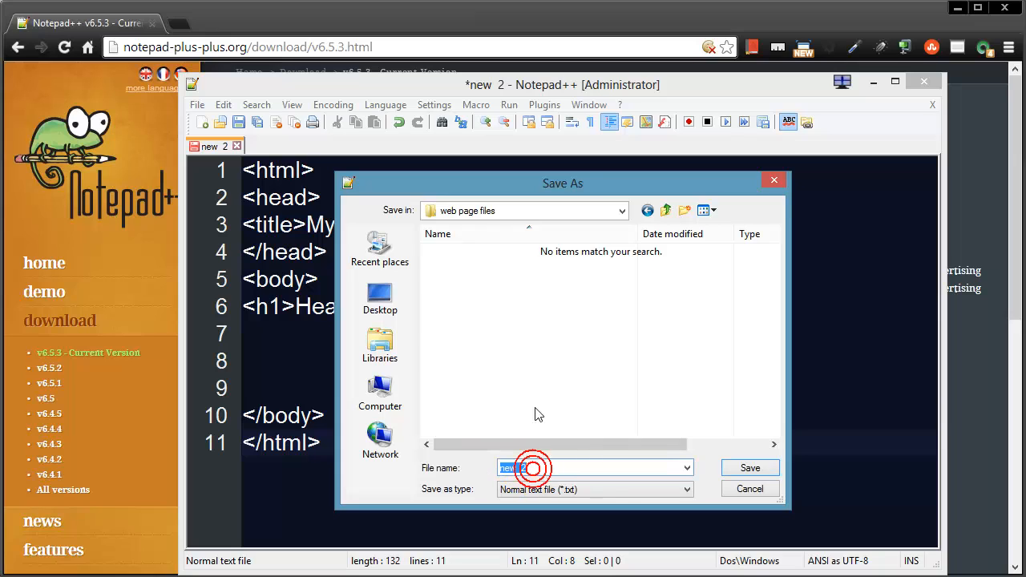
pyautogui.moveTo(563, 182); pyautogui.dragTo(542, 129)
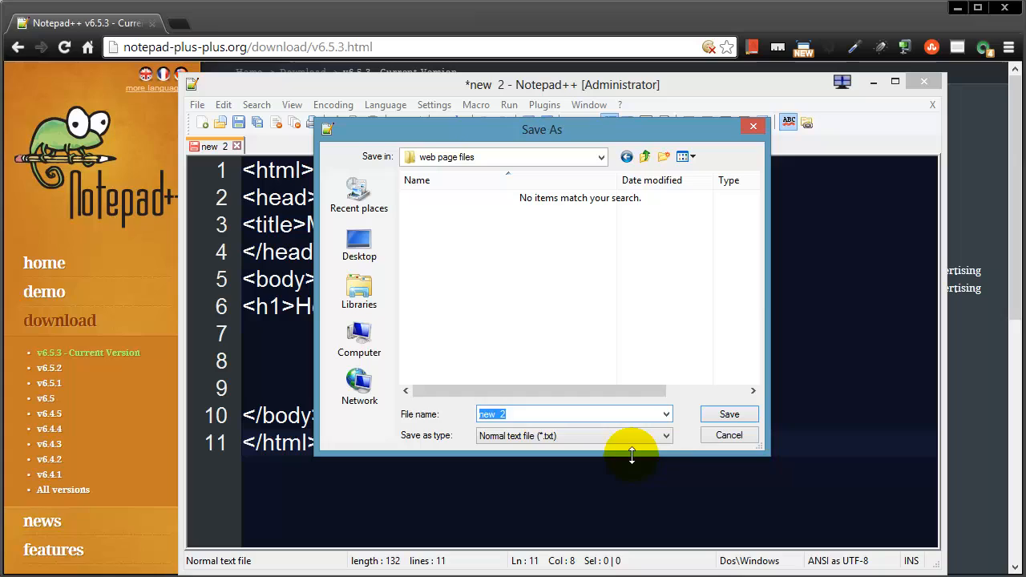
pyautogui.write('practice')
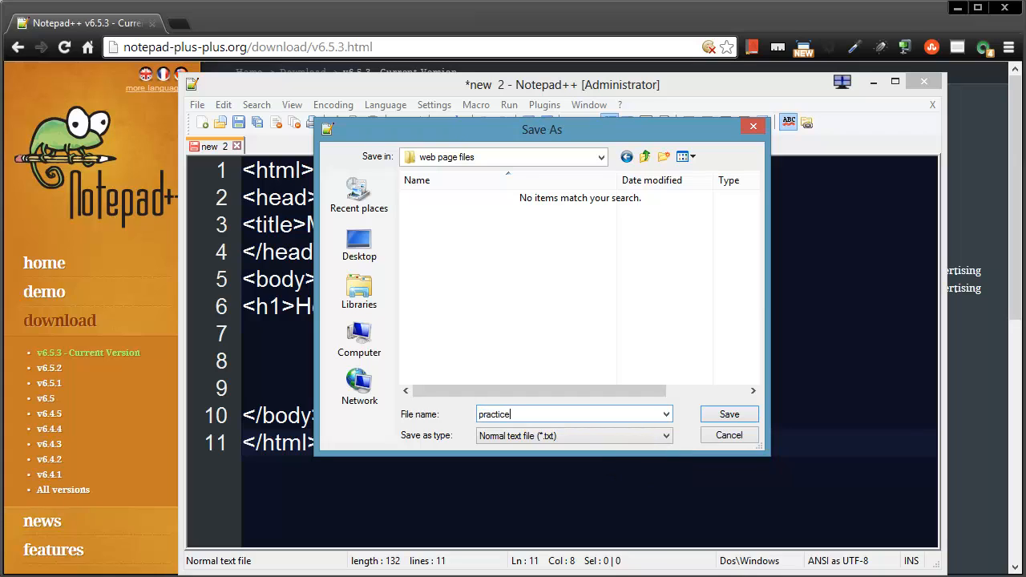
pyautogui.write('.html')
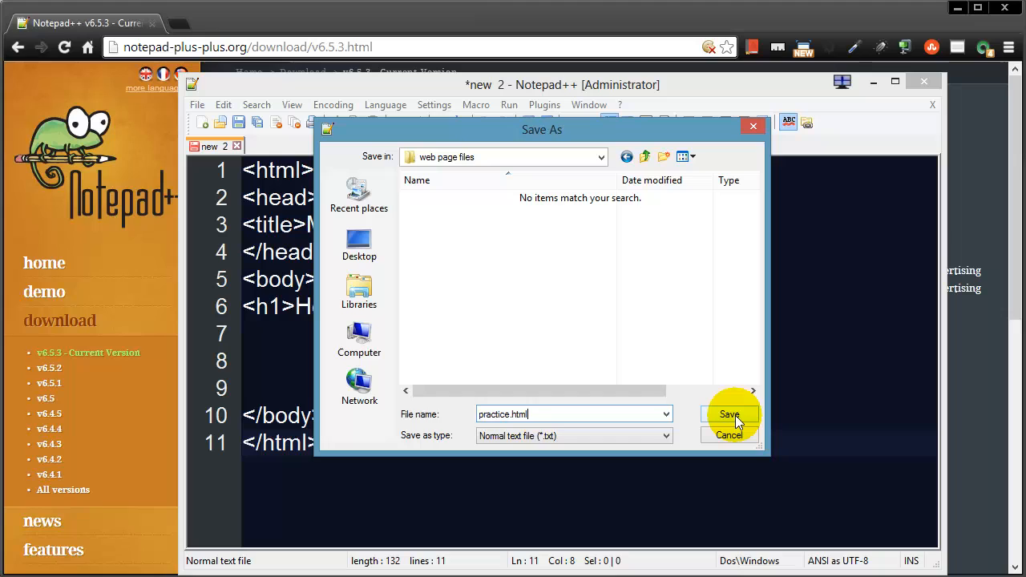
pyautogui.click(728, 415)
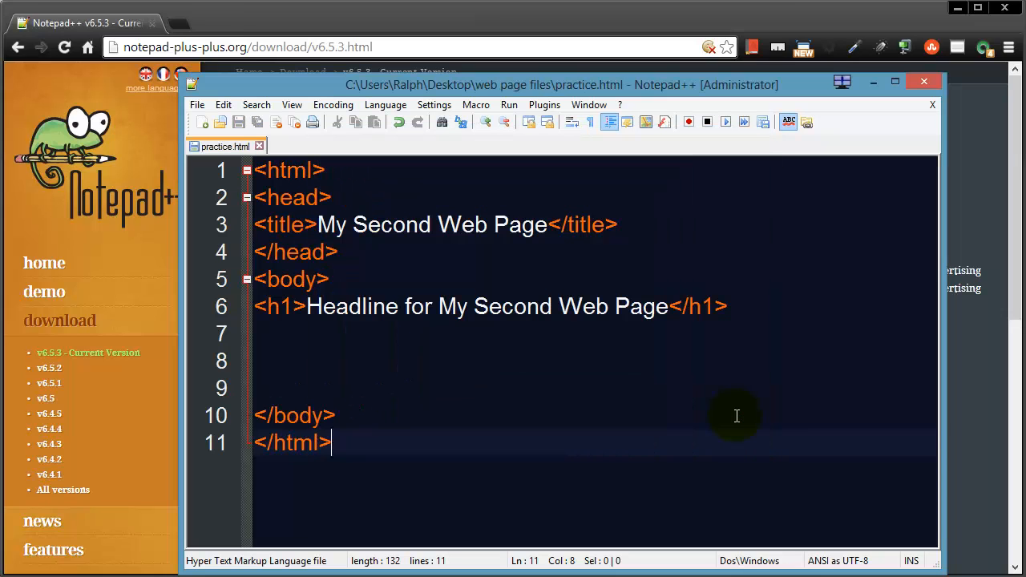
pyautogui.moveTo(336, 321)
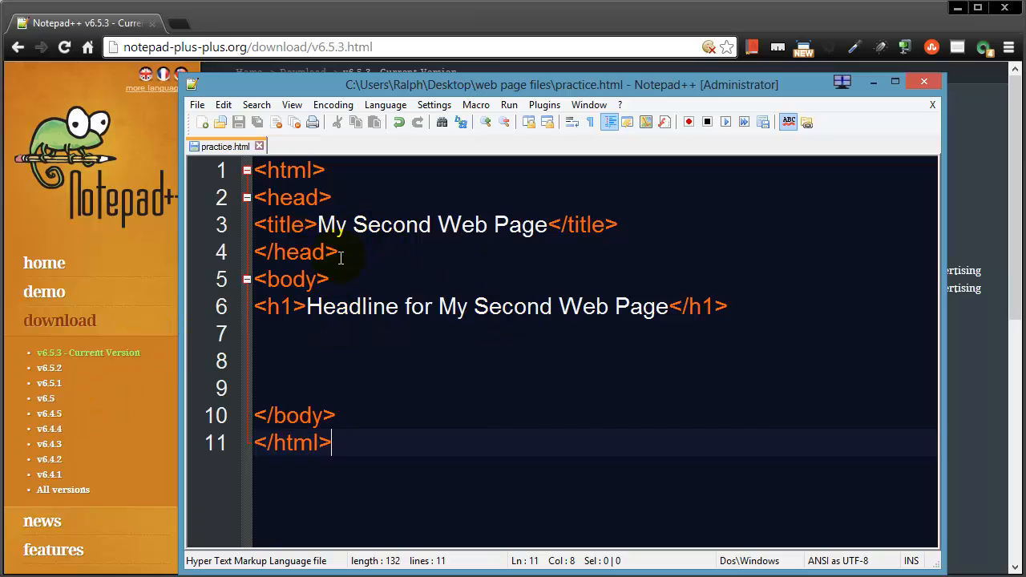
pyautogui.click(344, 251)
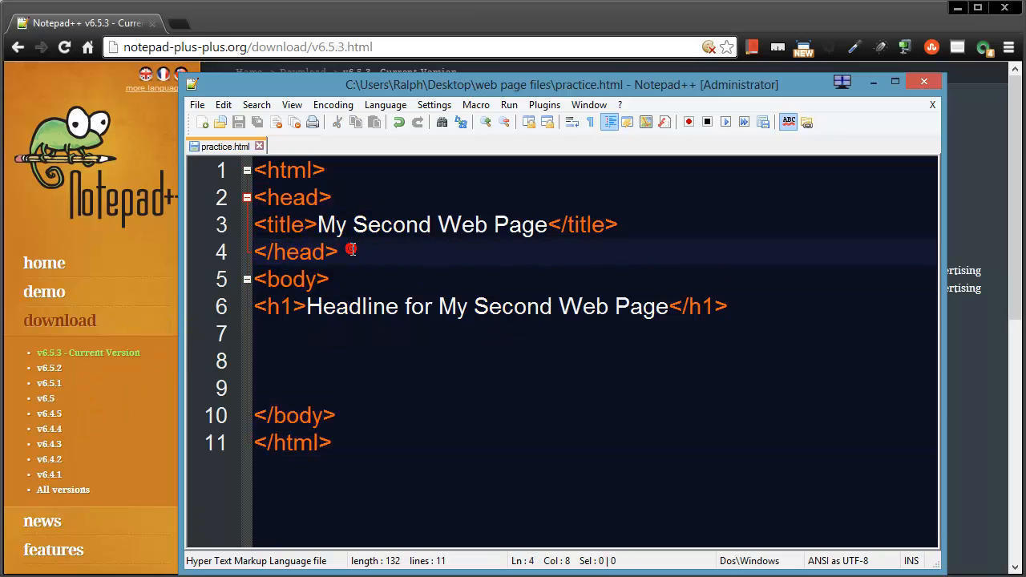
pyautogui.moveTo(390, 273)
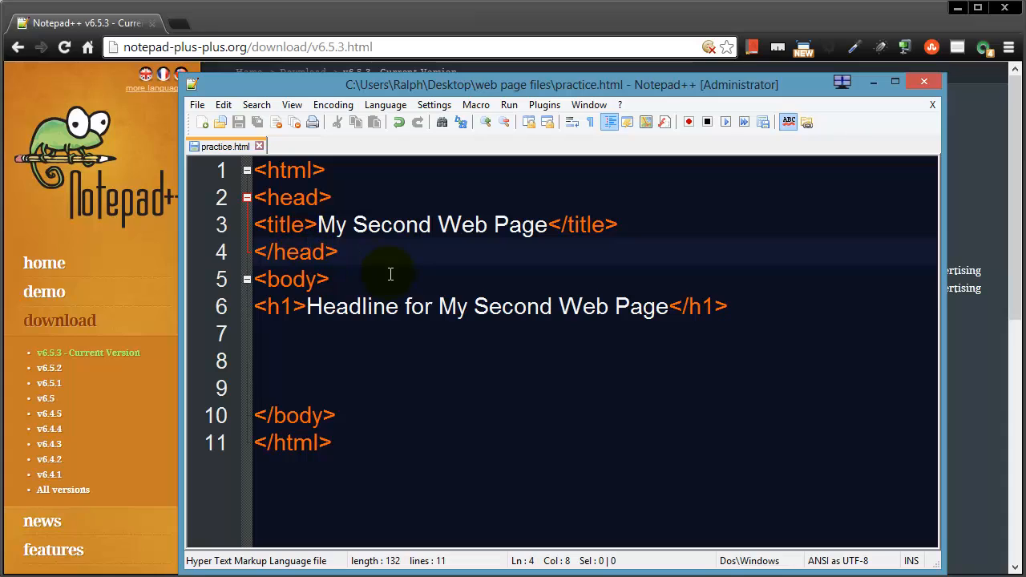
pyautogui.moveTo(365, 314)
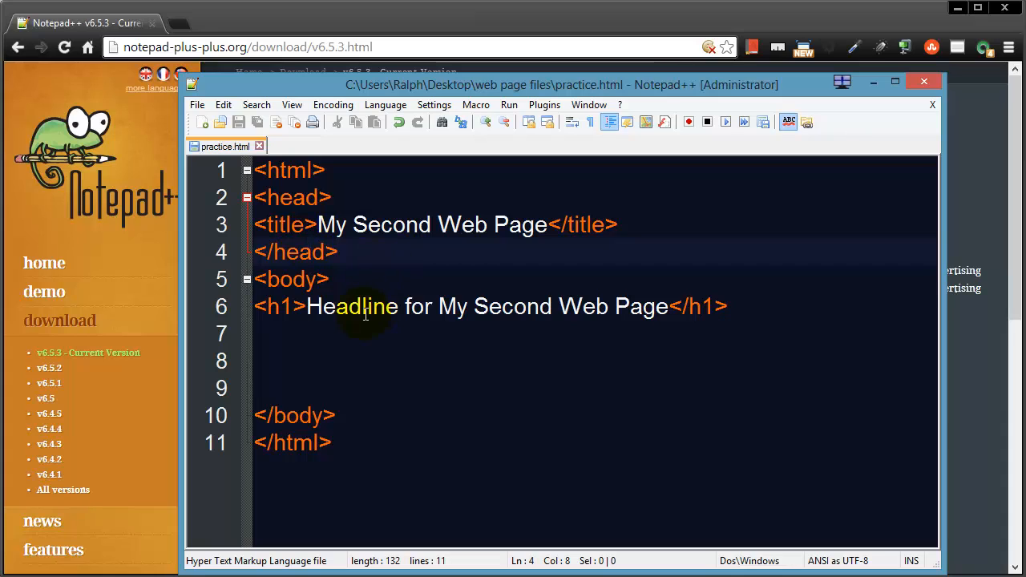
pyautogui.moveTo(533, 311)
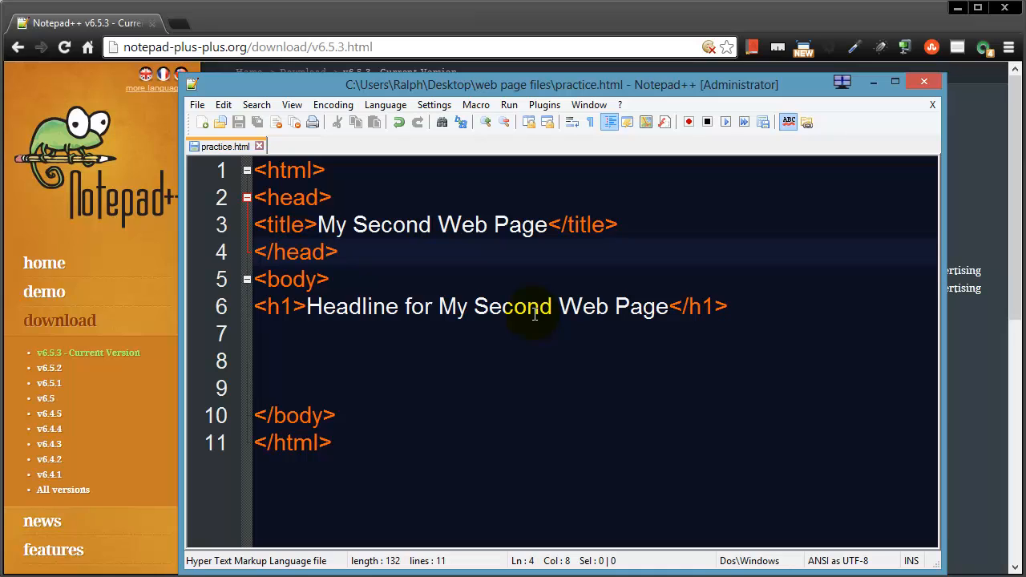
pyautogui.moveTo(639, 232)
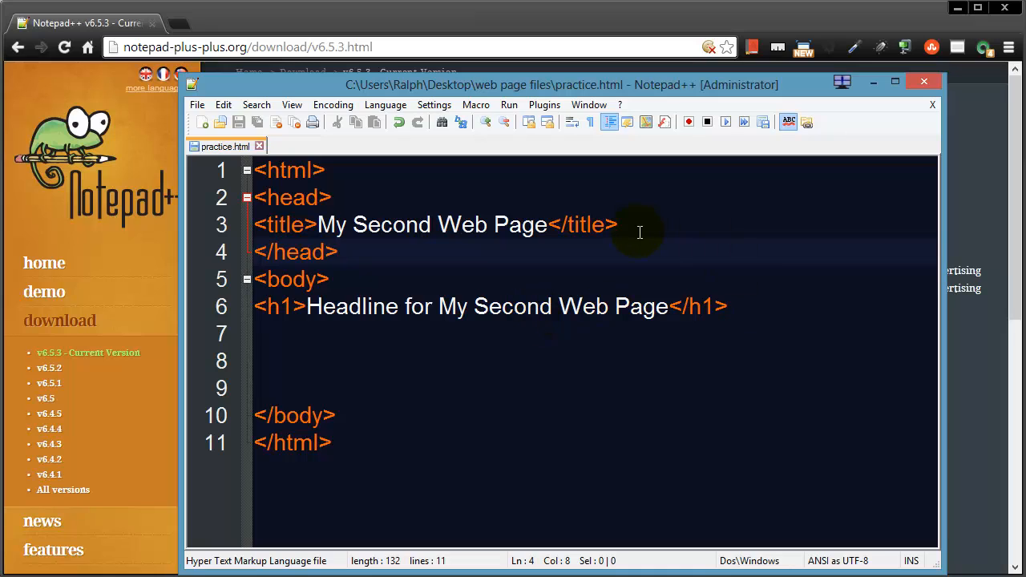
pyautogui.moveTo(657, 248)
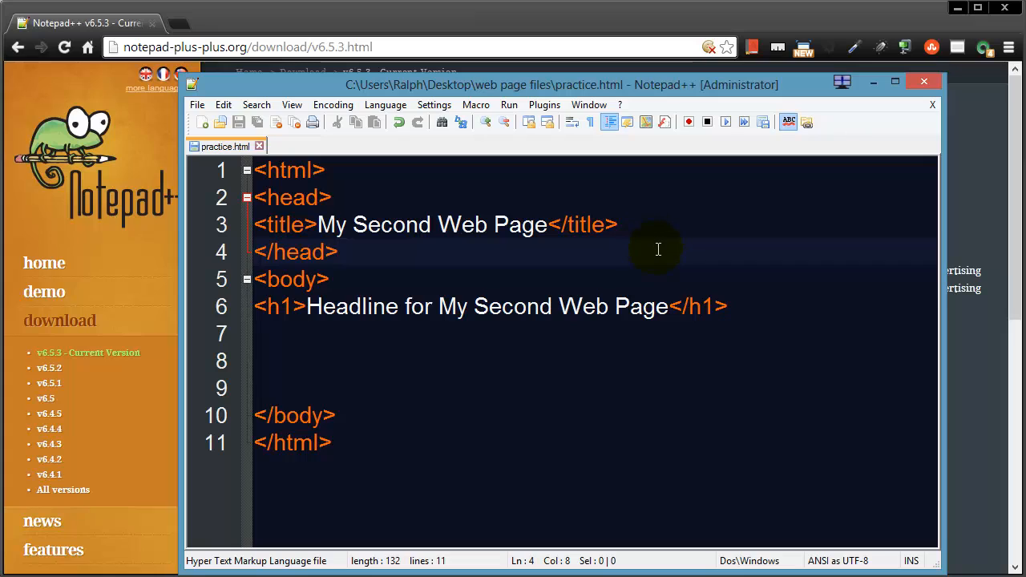
pyautogui.click(337, 251)
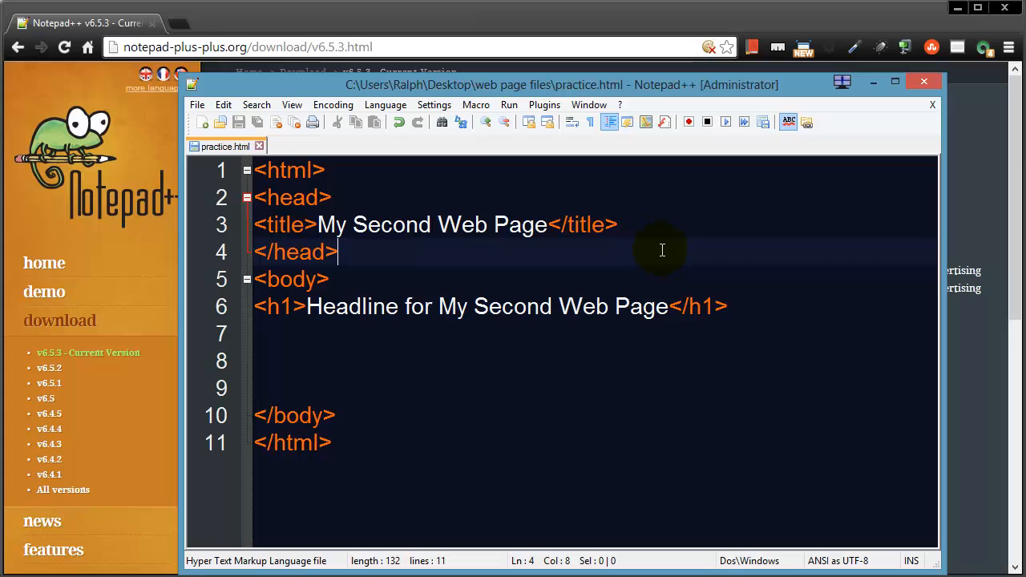
pyautogui.moveTo(664, 250)
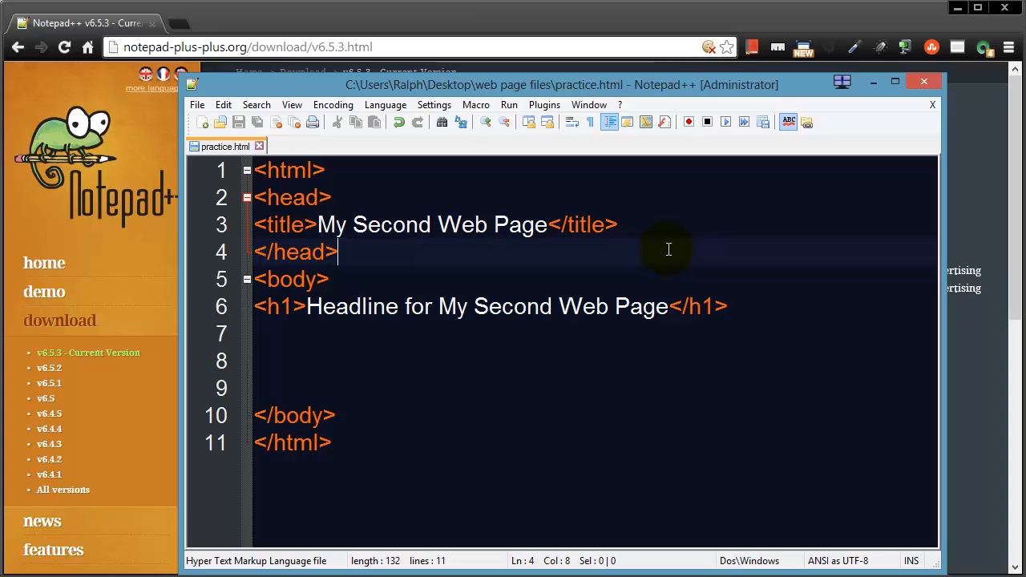
pyautogui.moveTo(440, 223)
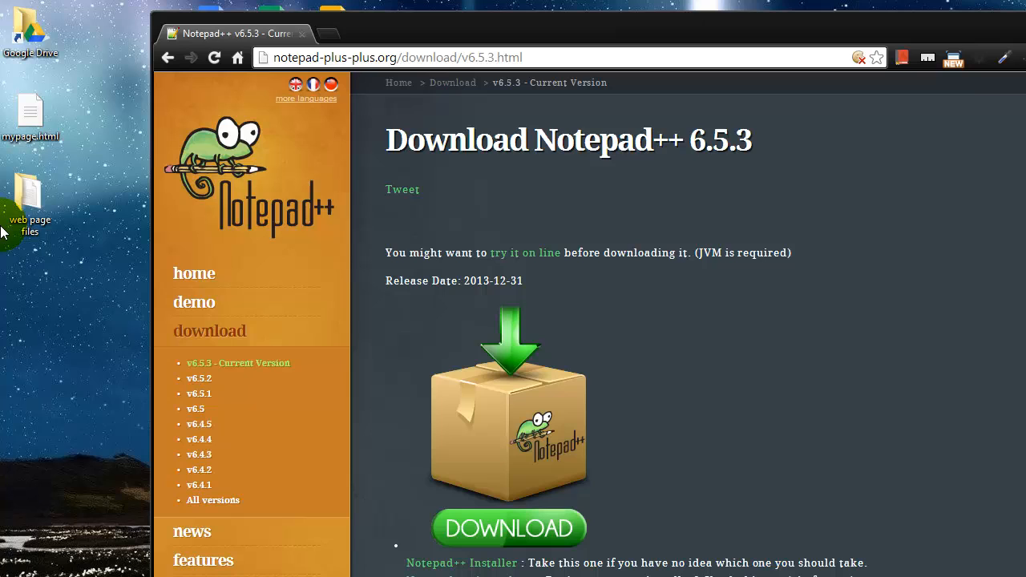
pyautogui.moveTo(461, 30)
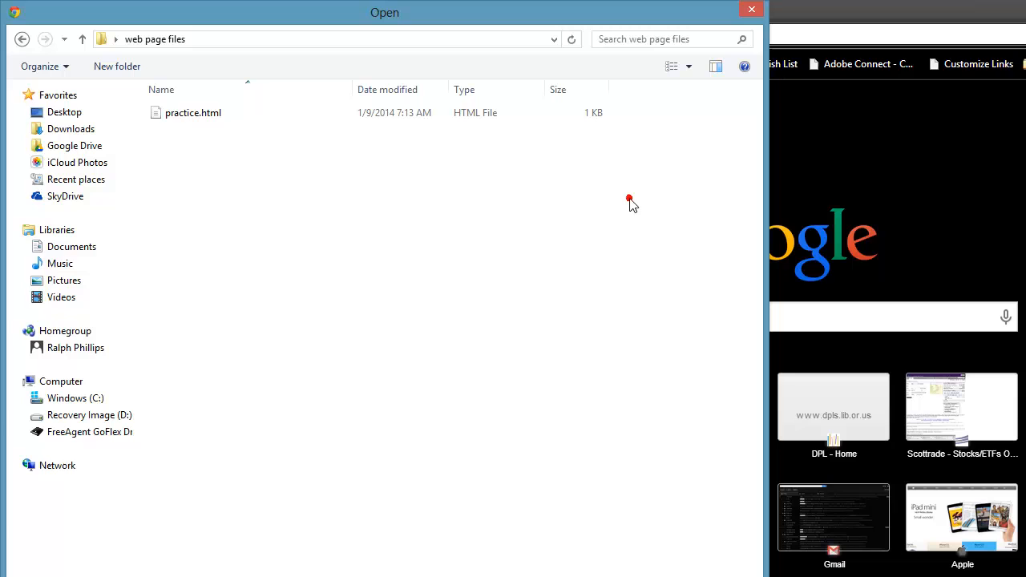
# Open practice.html from the web page files folder in Chrome.
pyautogui.click(193, 112)
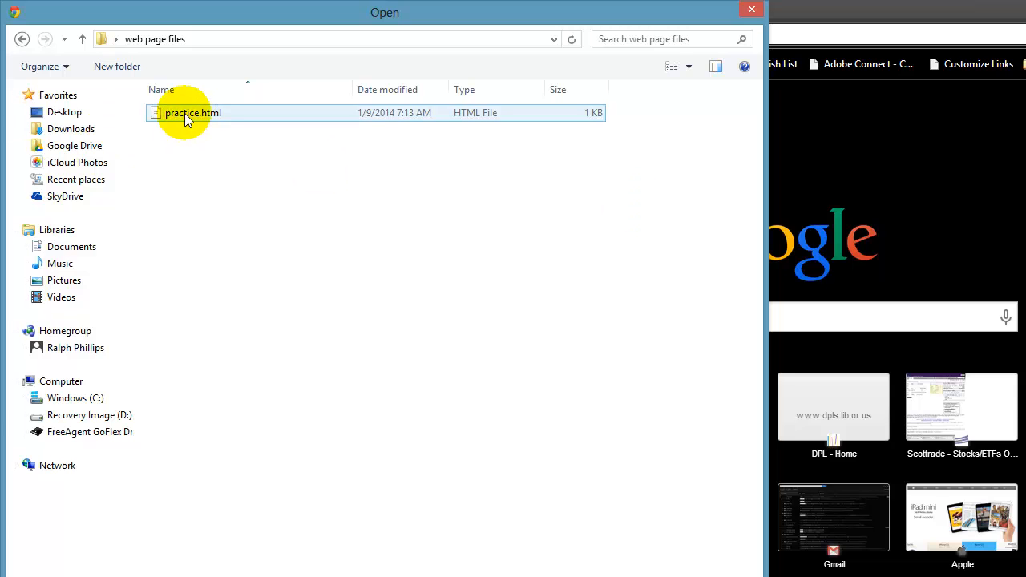
pyautogui.doubleClick(193, 112)
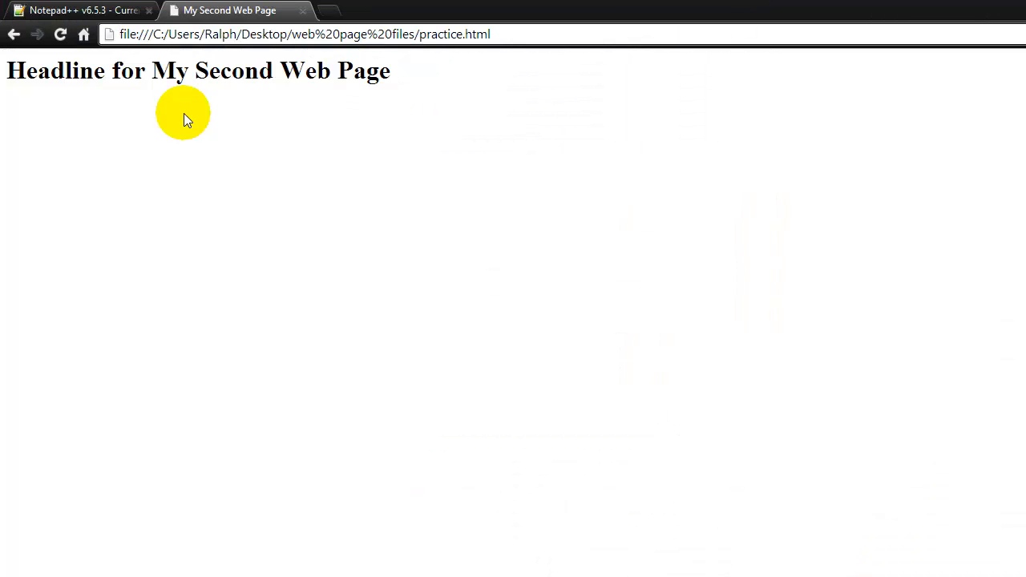
pyautogui.moveTo(247, 99)
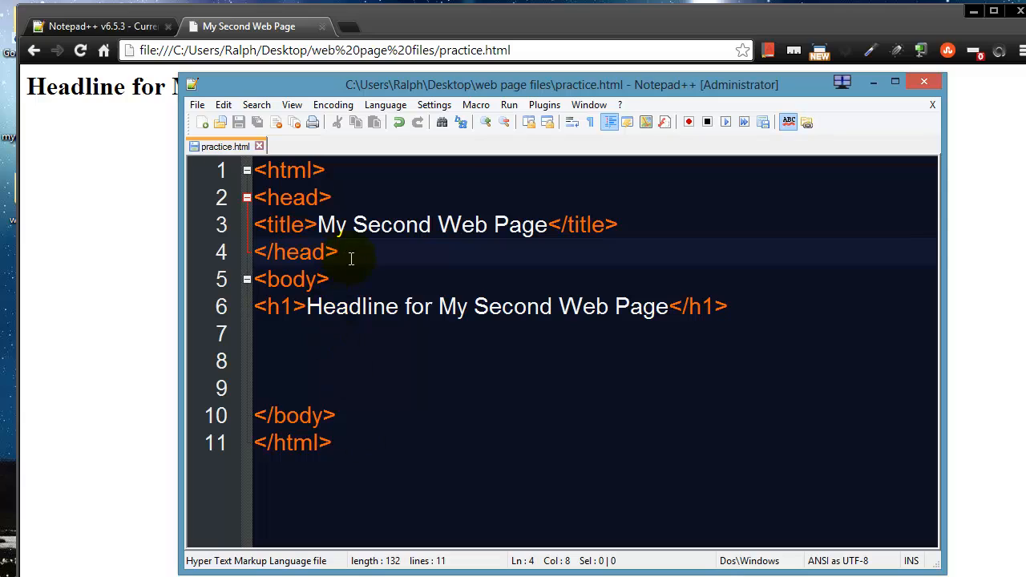
pyautogui.moveTo(362, 170)
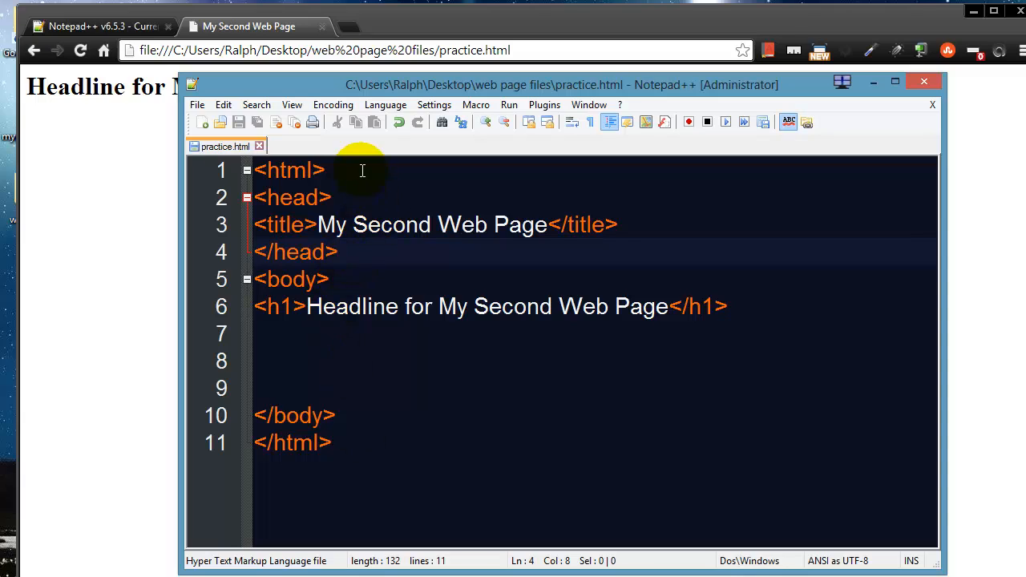
pyautogui.moveTo(262, 224)
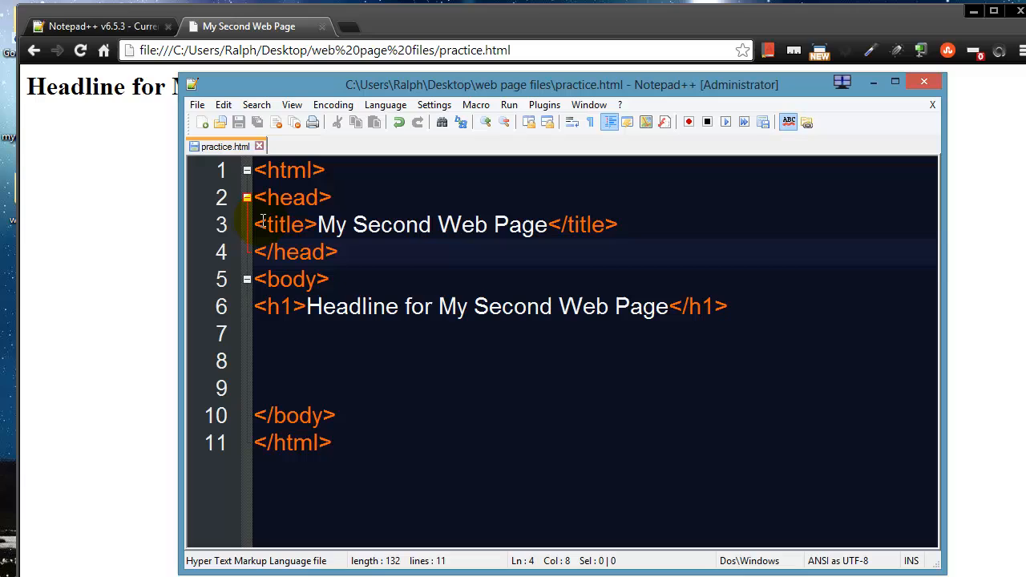
# Back in practice.html, select the title line, then place the cursor on blank line 7.
pyautogui.click(255, 224)
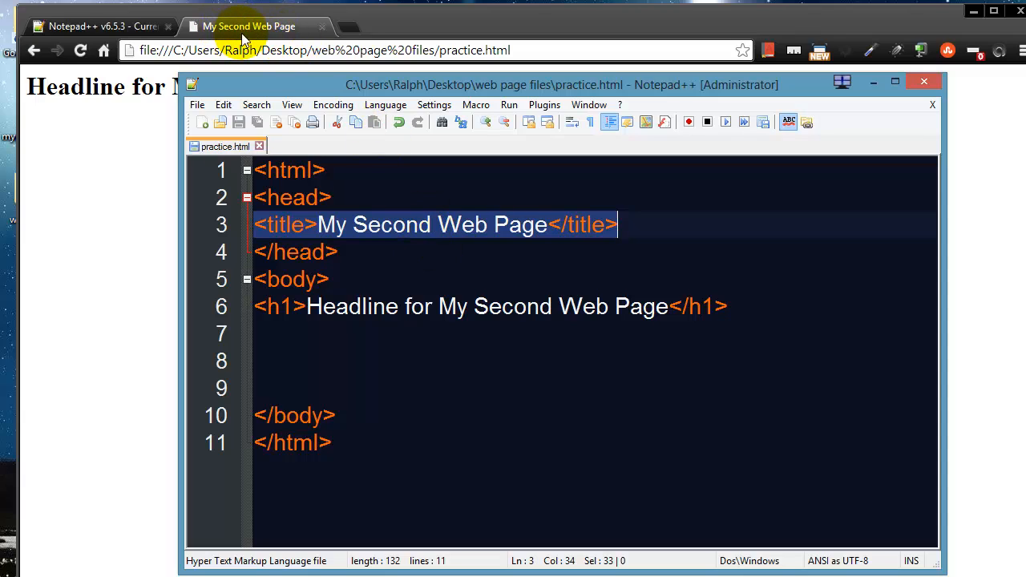
pyautogui.moveTo(281, 41)
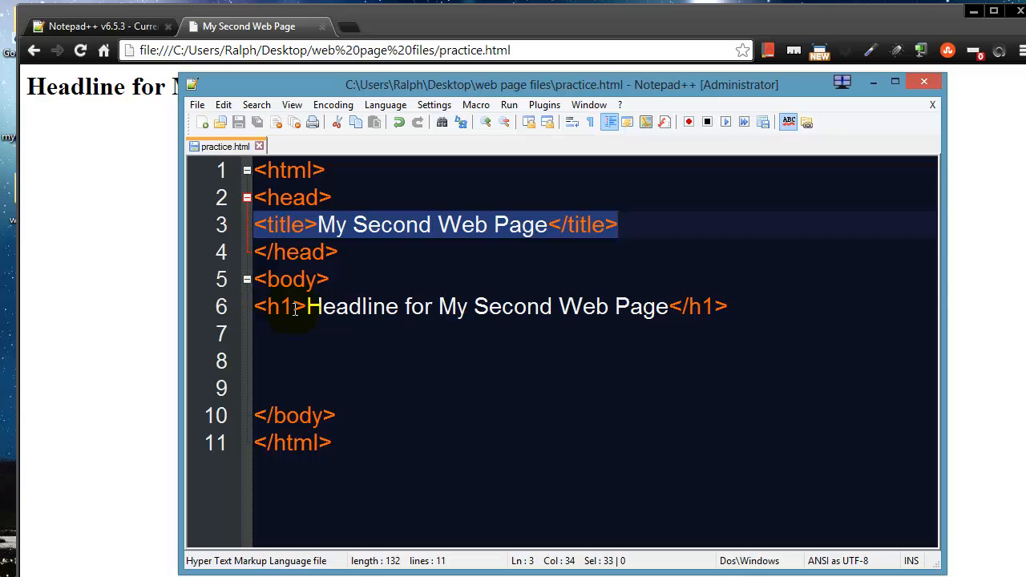
pyautogui.moveTo(335, 338)
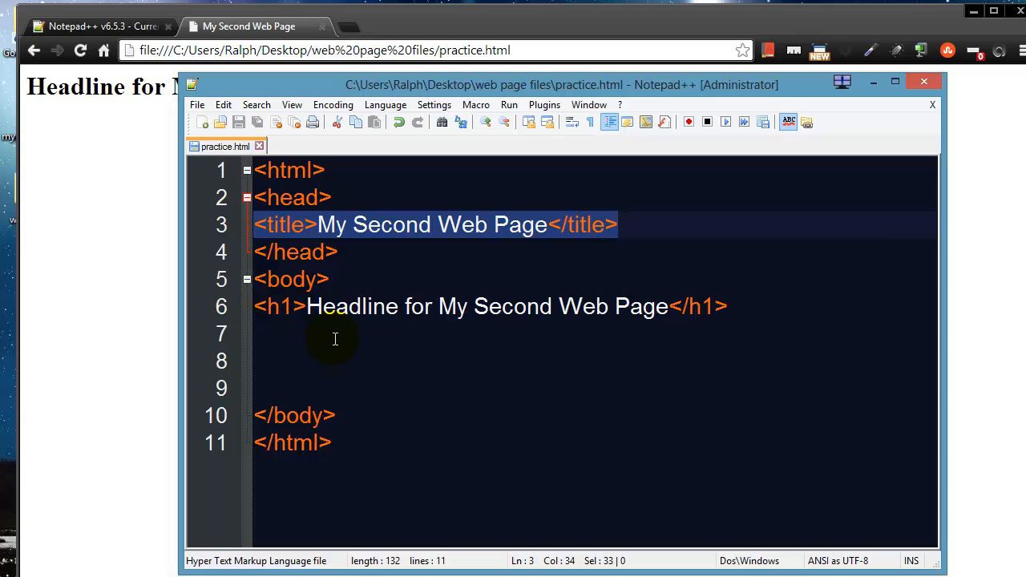
pyautogui.moveTo(265, 309)
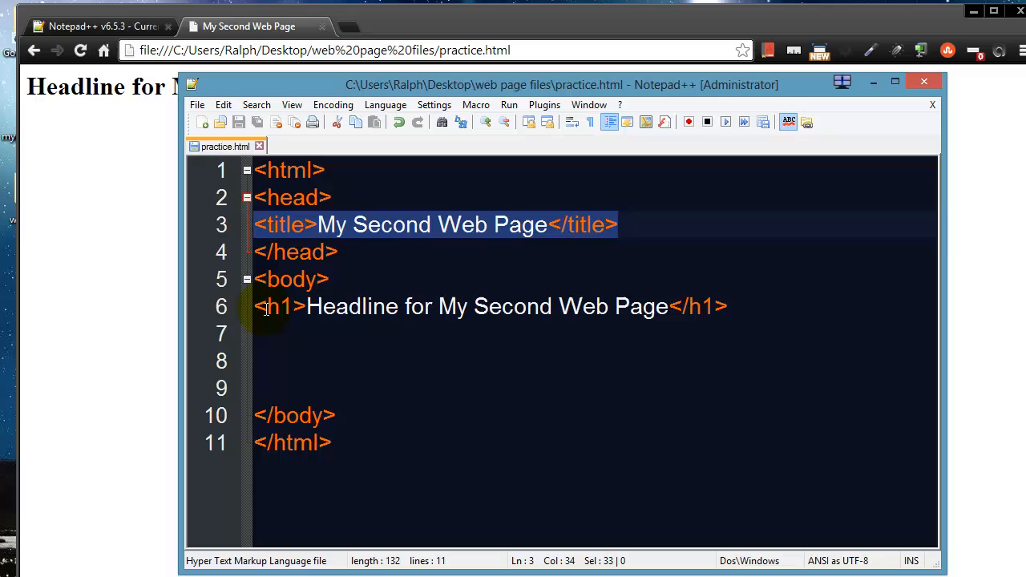
pyautogui.moveTo(56, 120)
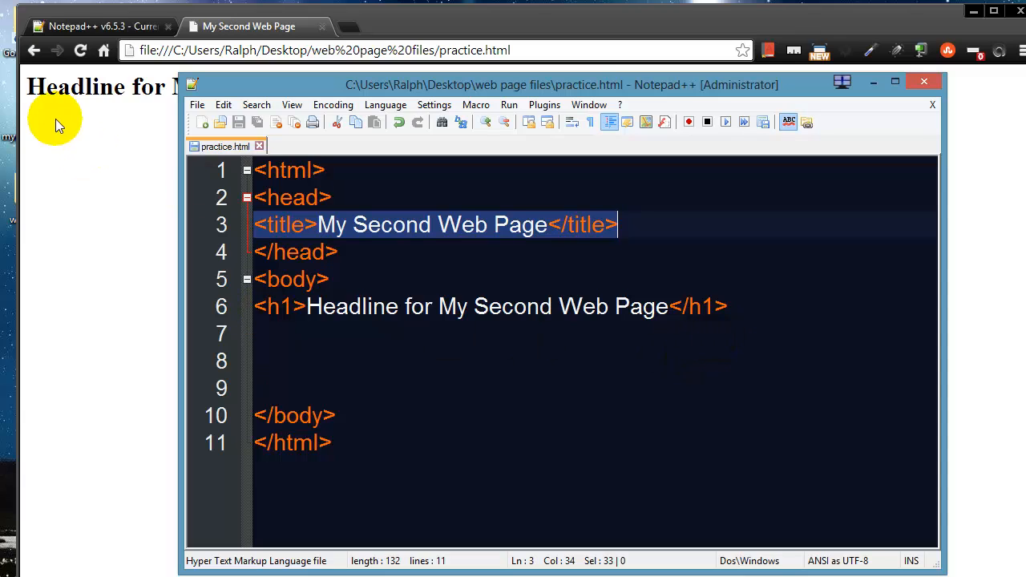
pyautogui.moveTo(60, 108)
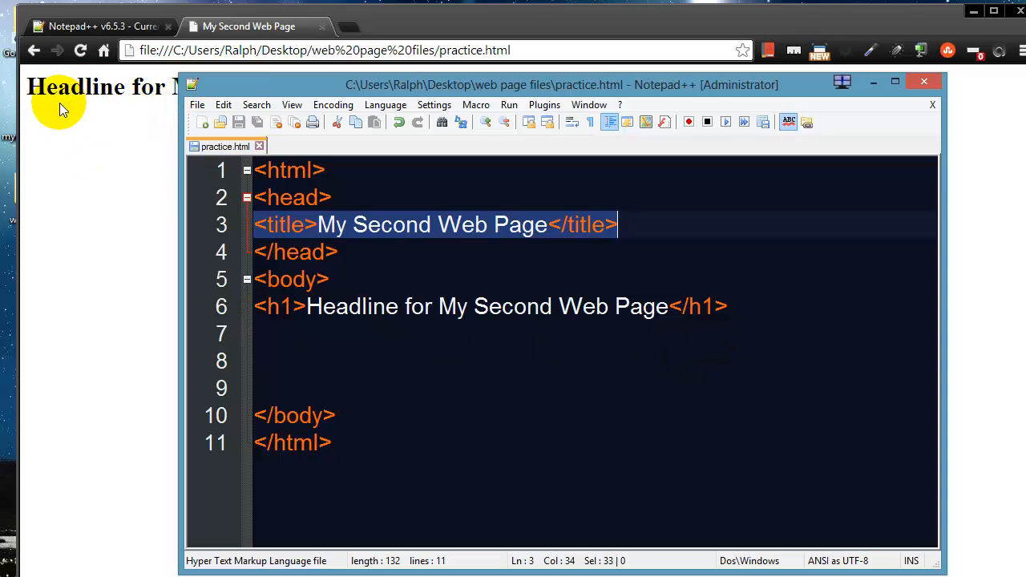
pyautogui.moveTo(244, 334)
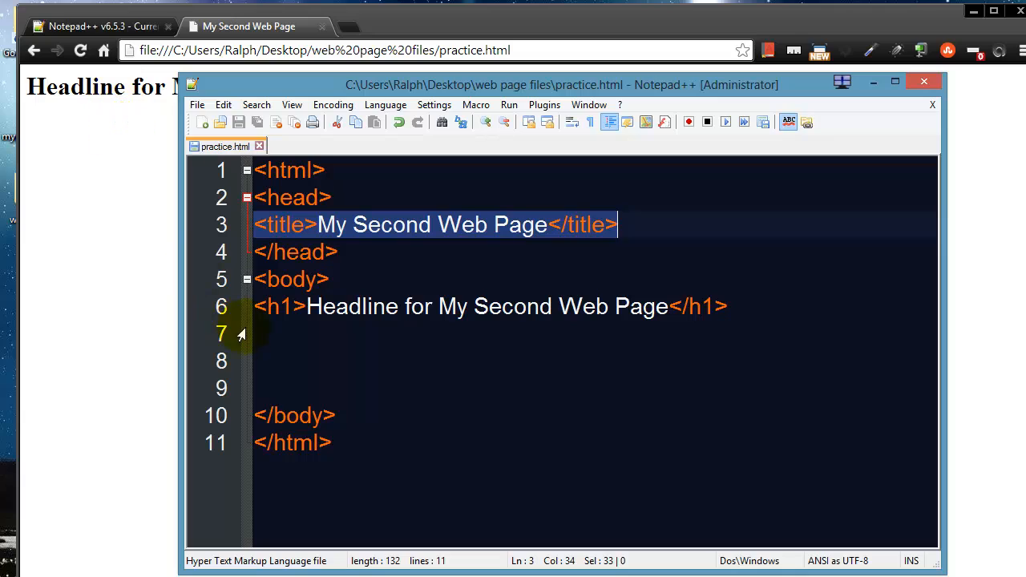
pyautogui.click(275, 334)
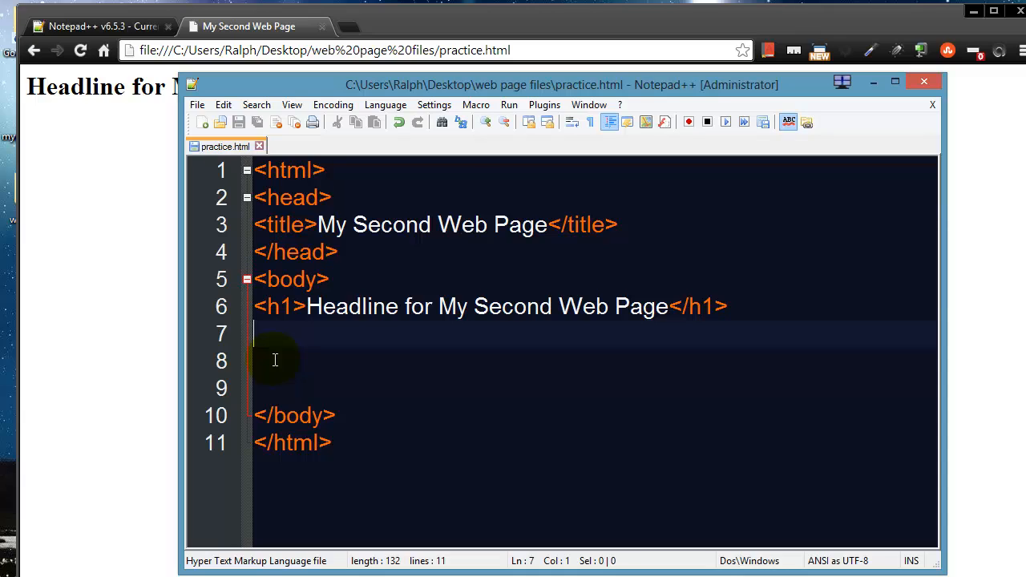
pyautogui.moveTo(356, 281)
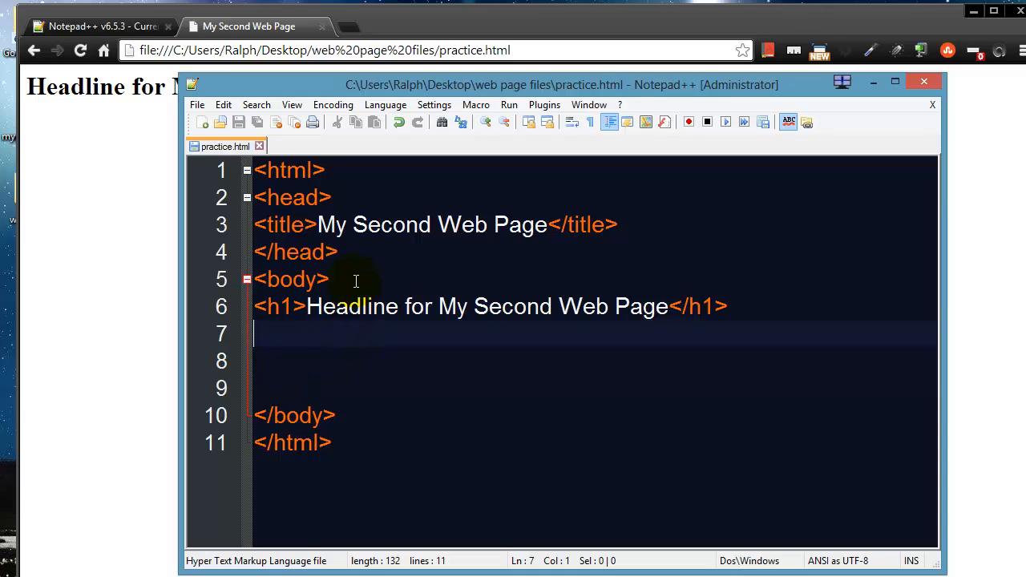
pyautogui.moveTo(311, 217)
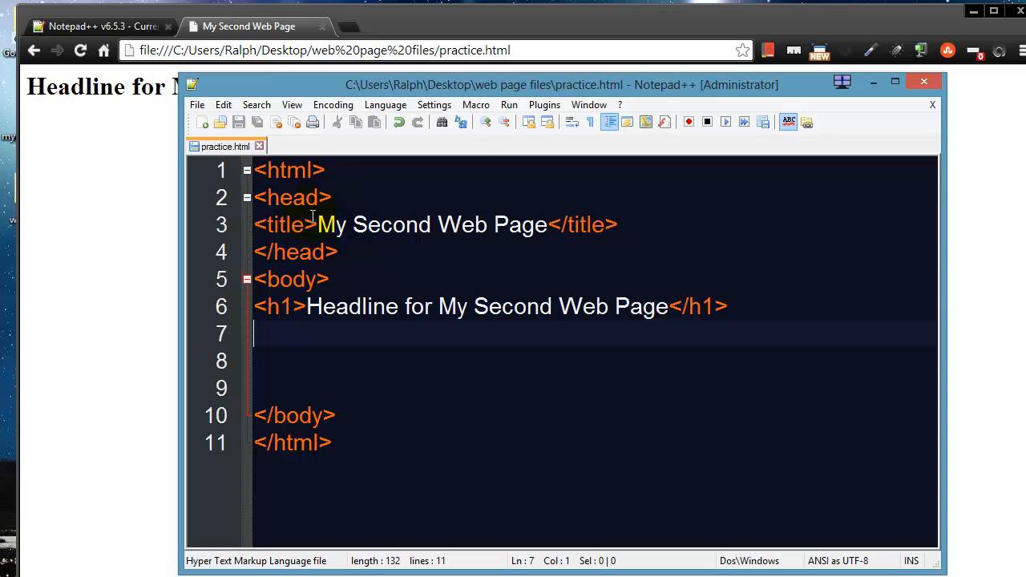
pyautogui.moveTo(319, 354)
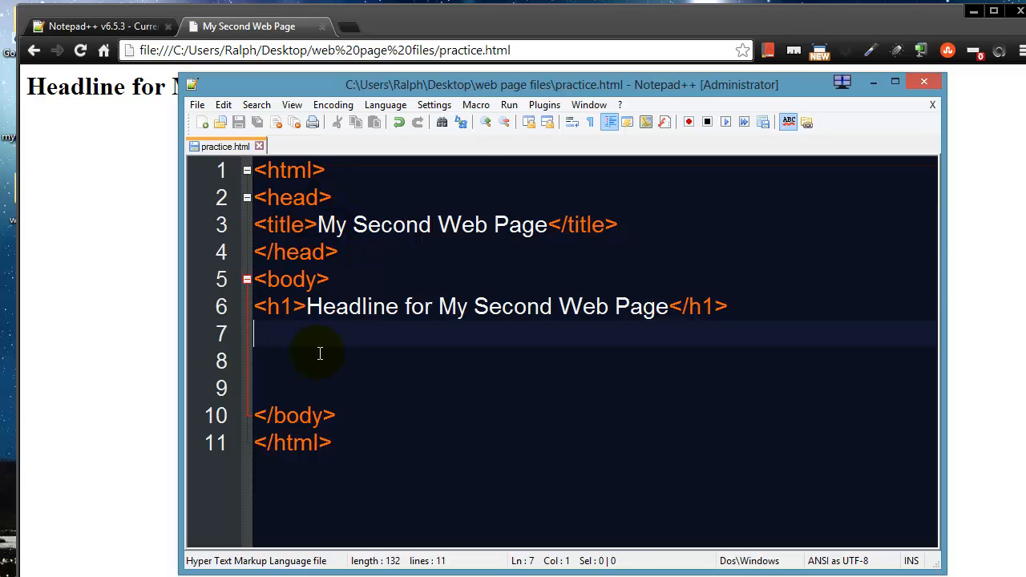